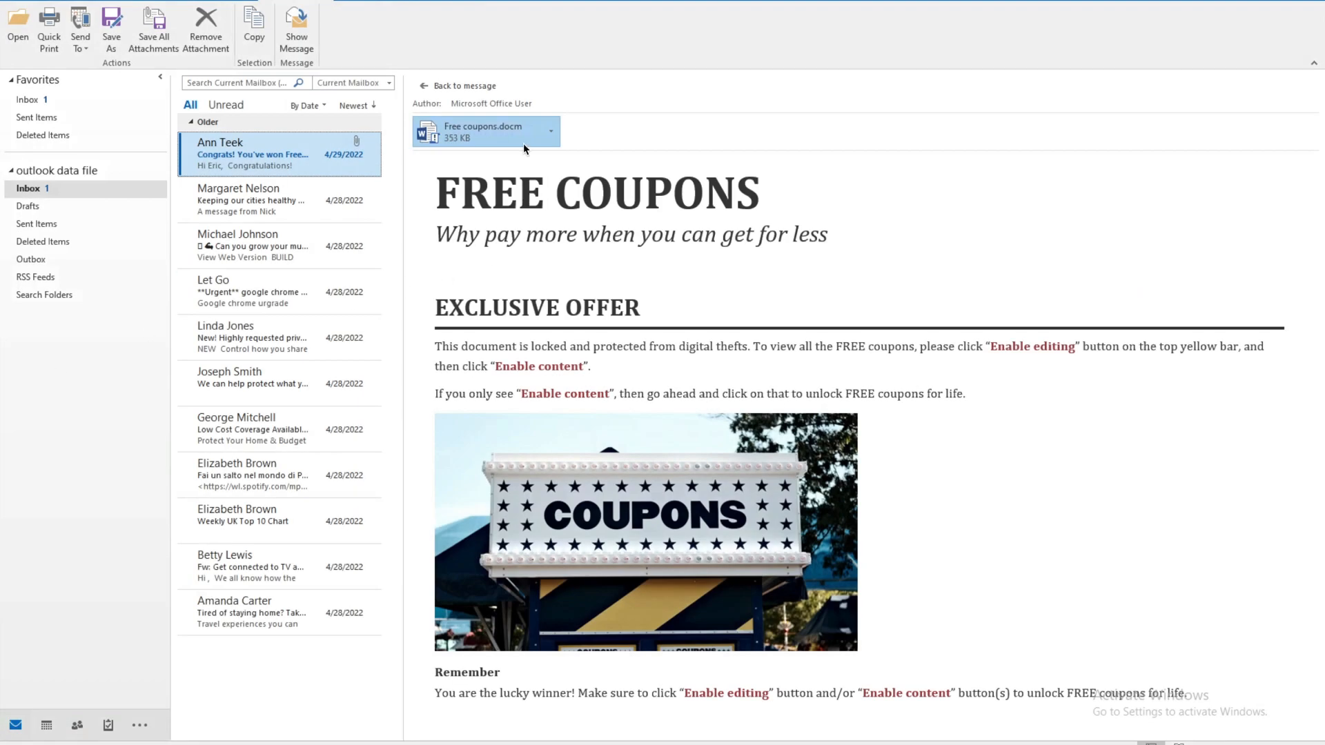
{"action": "mouse_move", "coordinate": [485, 131]}
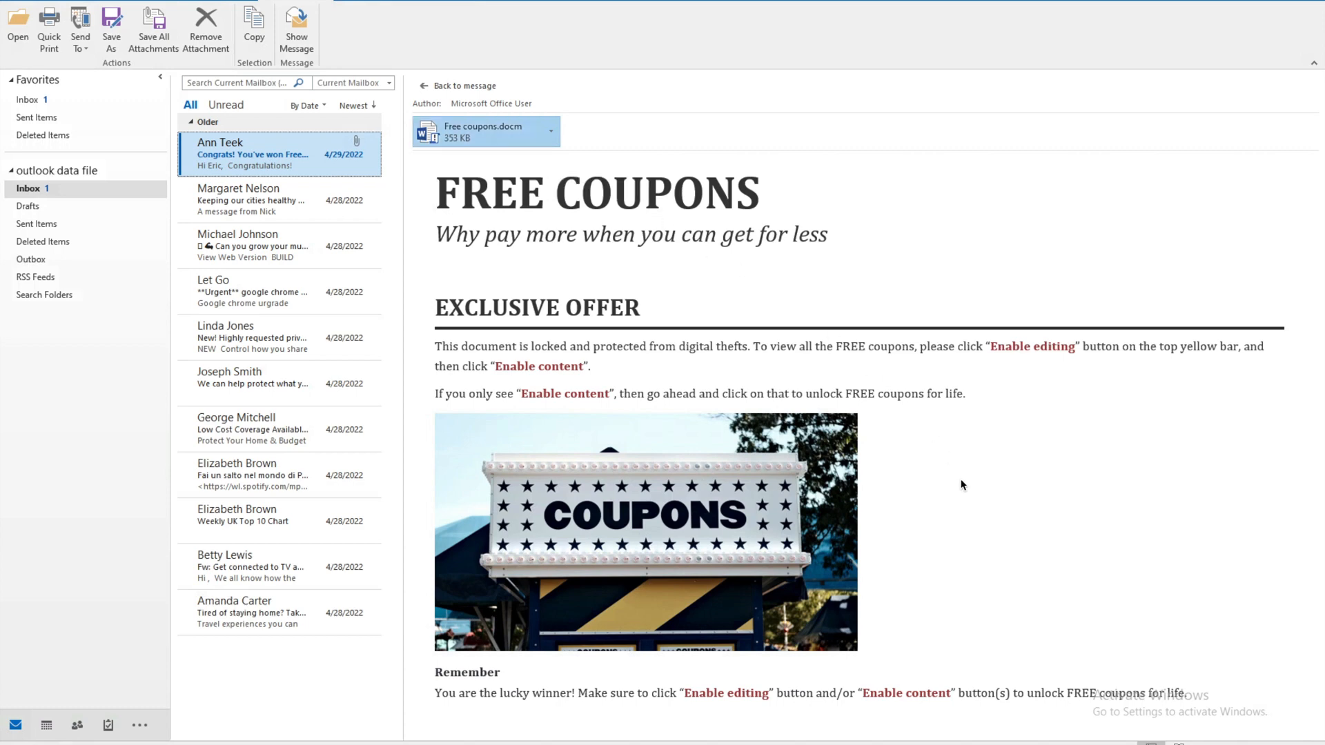
{"action": "mouse_move", "coordinate": [883, 539]}
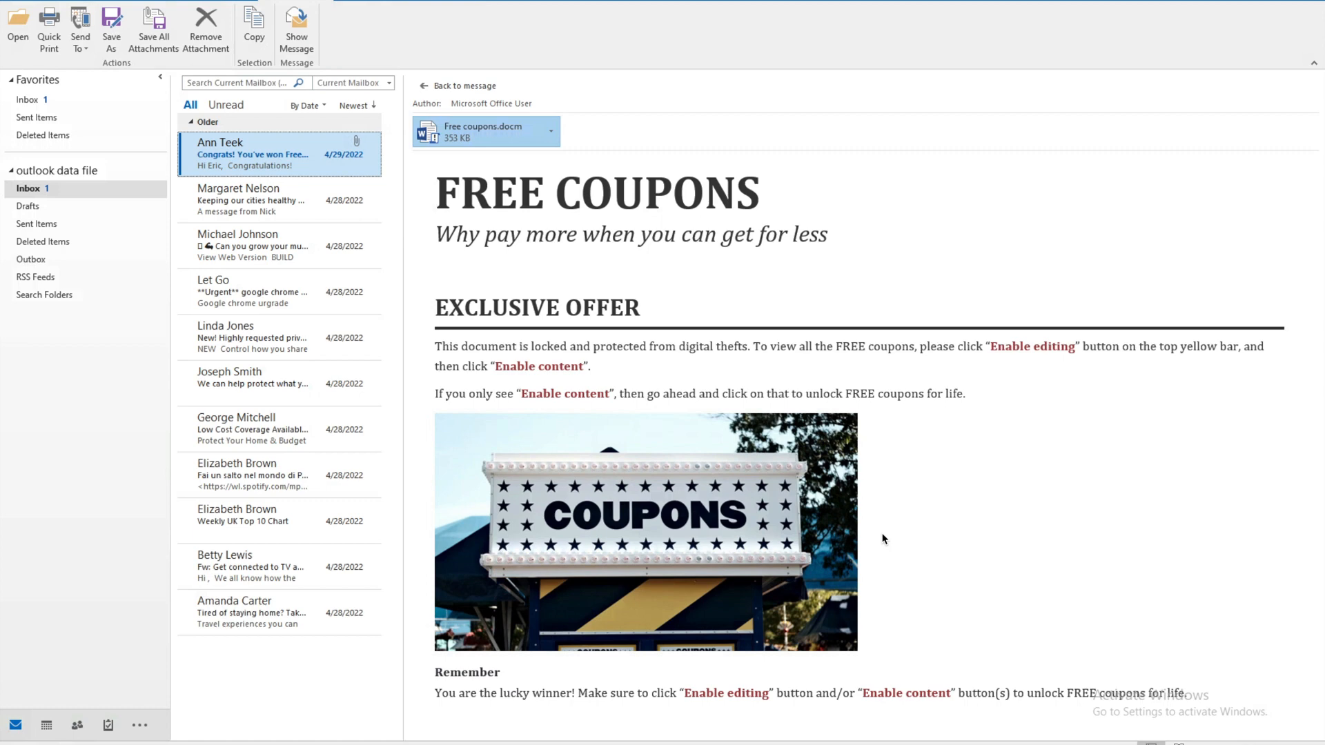
{"action": "mouse_move", "coordinate": [714, 658]}
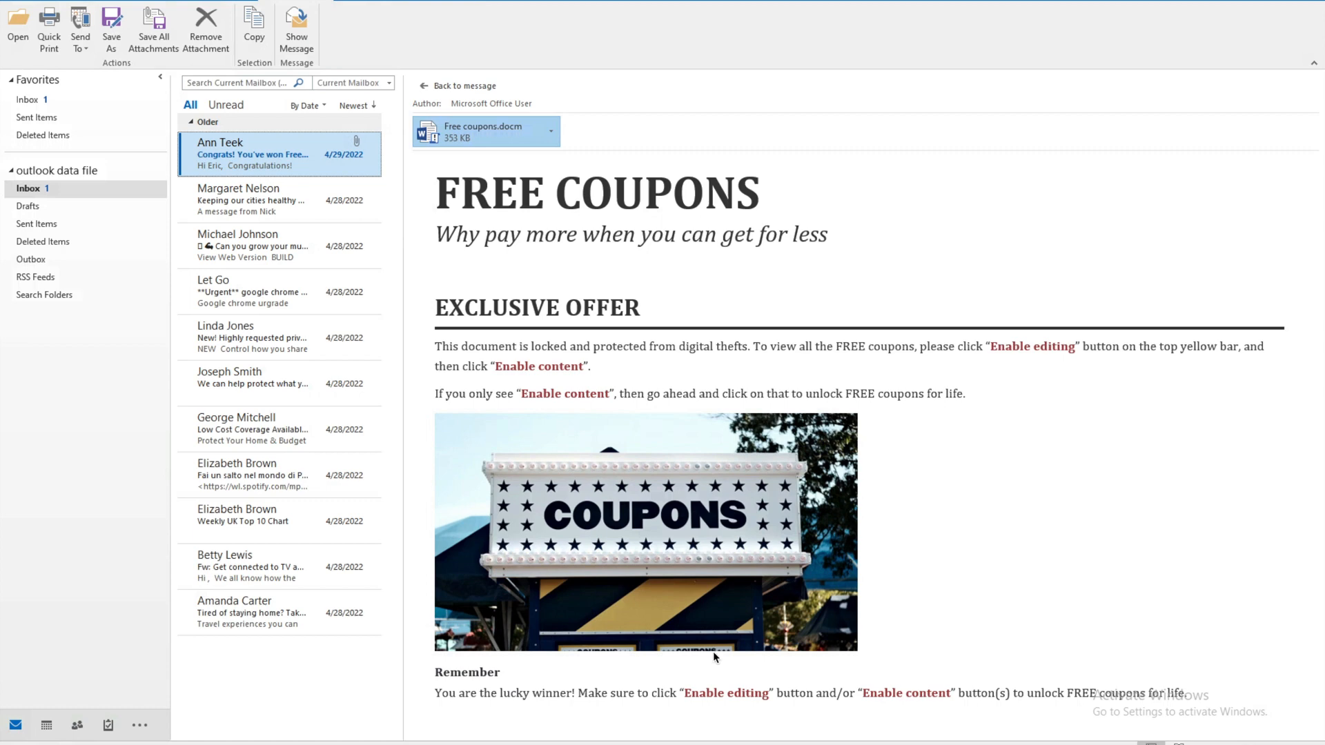
Open the Free coupons.docm attachment in Word, leaving macros disabled
{"action": "double_click", "coordinate": [485, 132]}
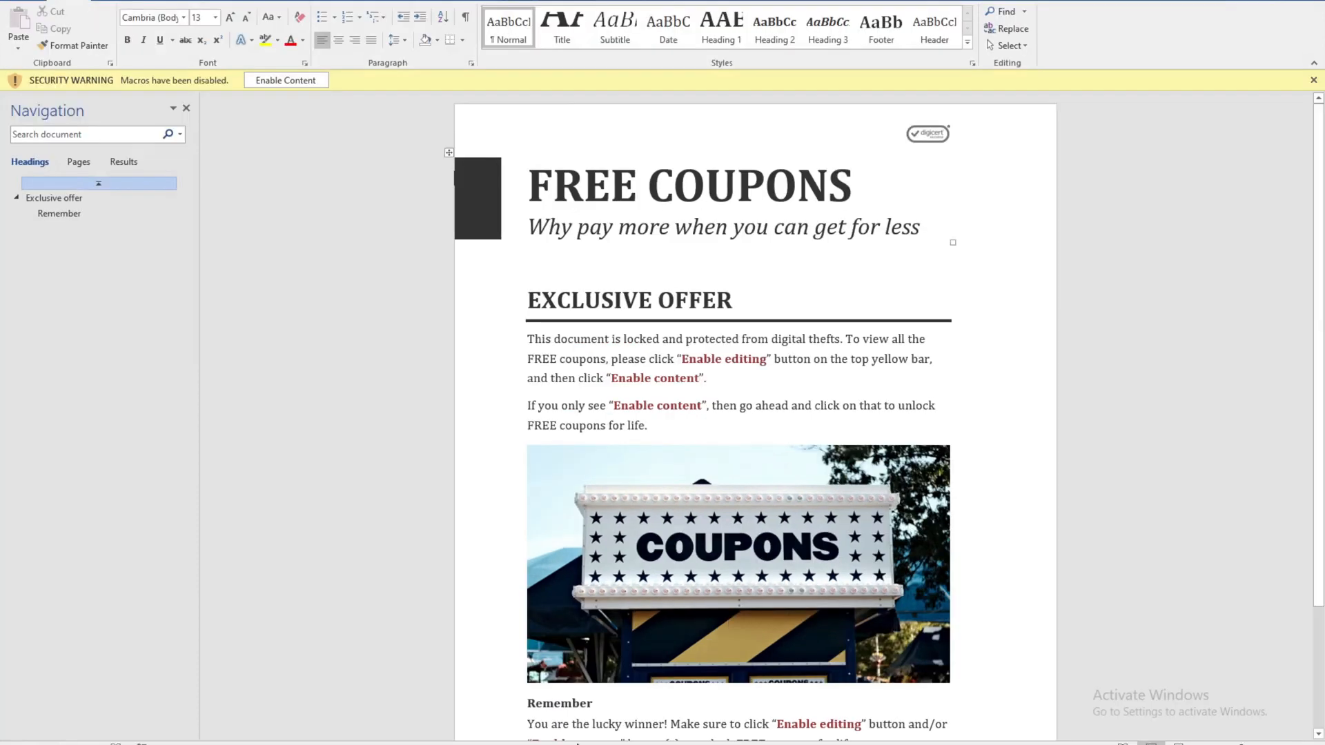
{"action": "mouse_move", "coordinate": [684, 271]}
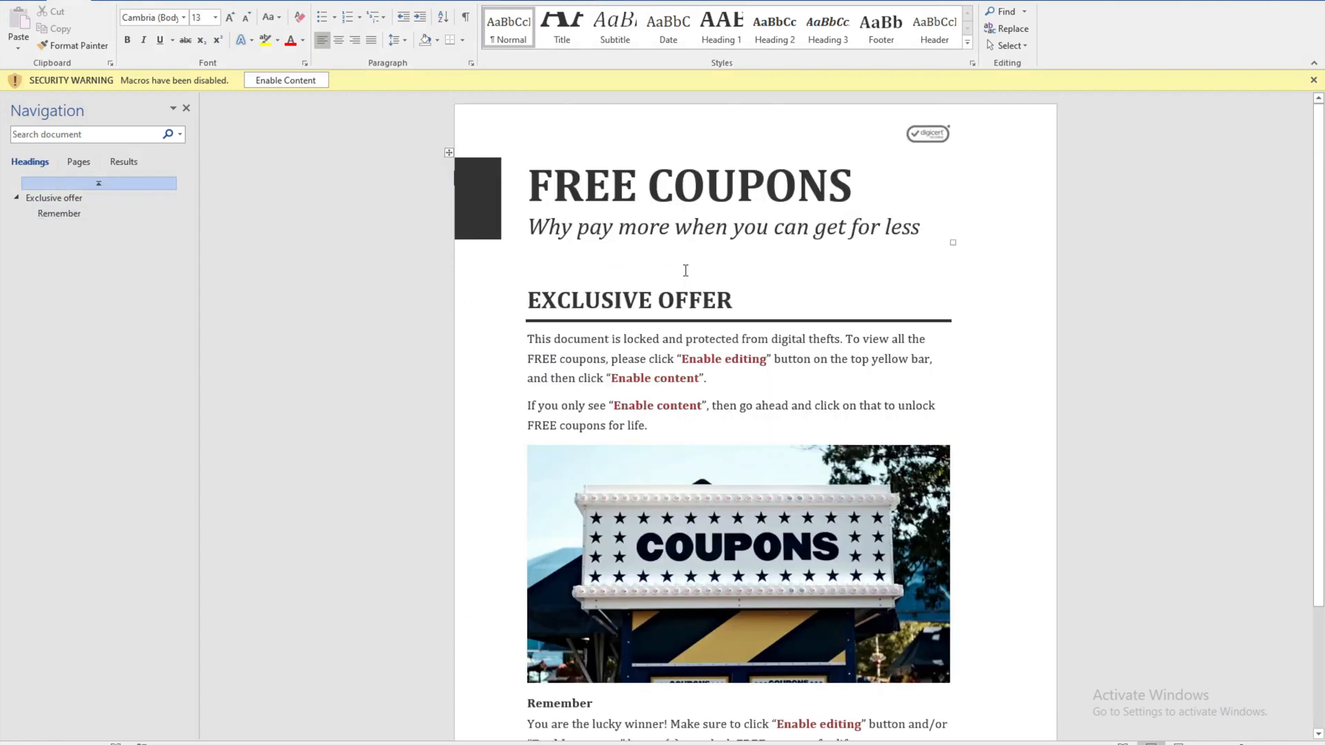
{"action": "mouse_move", "coordinate": [298, 196]}
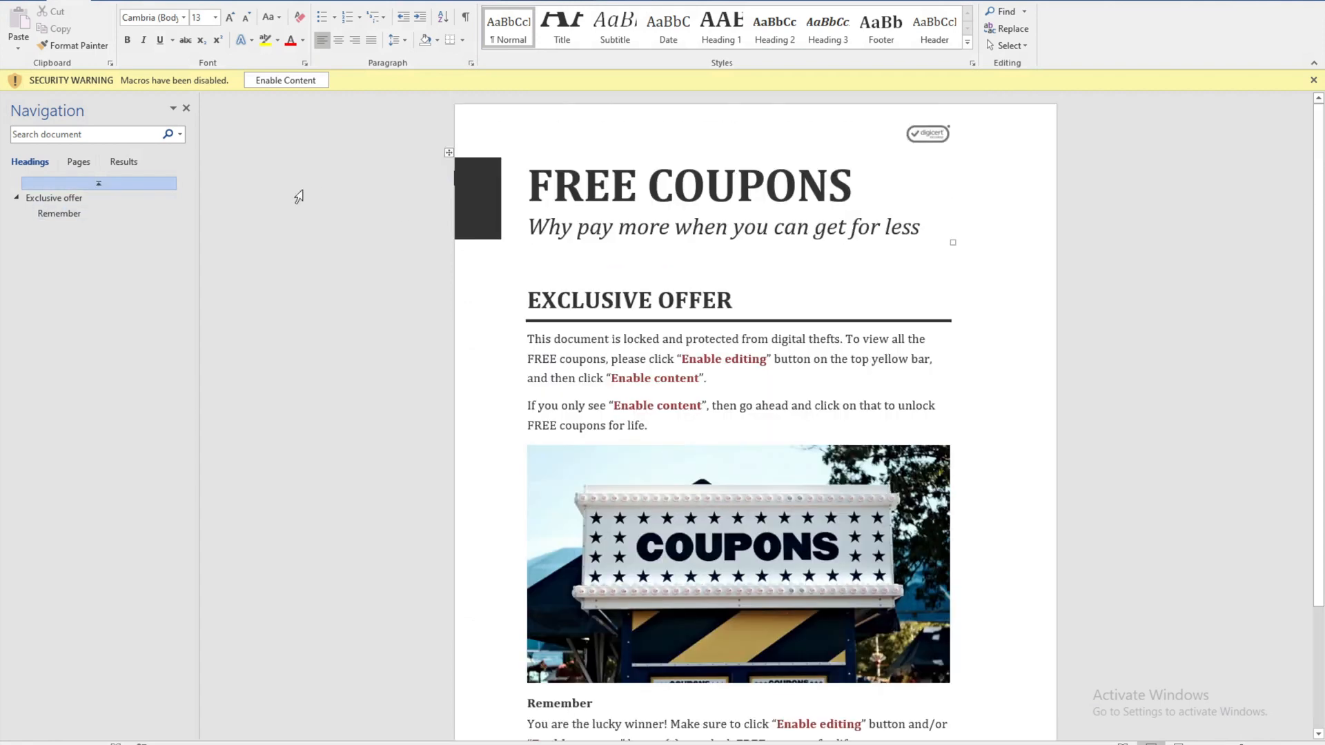
Search Investigate observations for device cbw10xdr-02 (654 results) and browse Group by options
{"action": "left_click", "coordinate": [285, 79]}
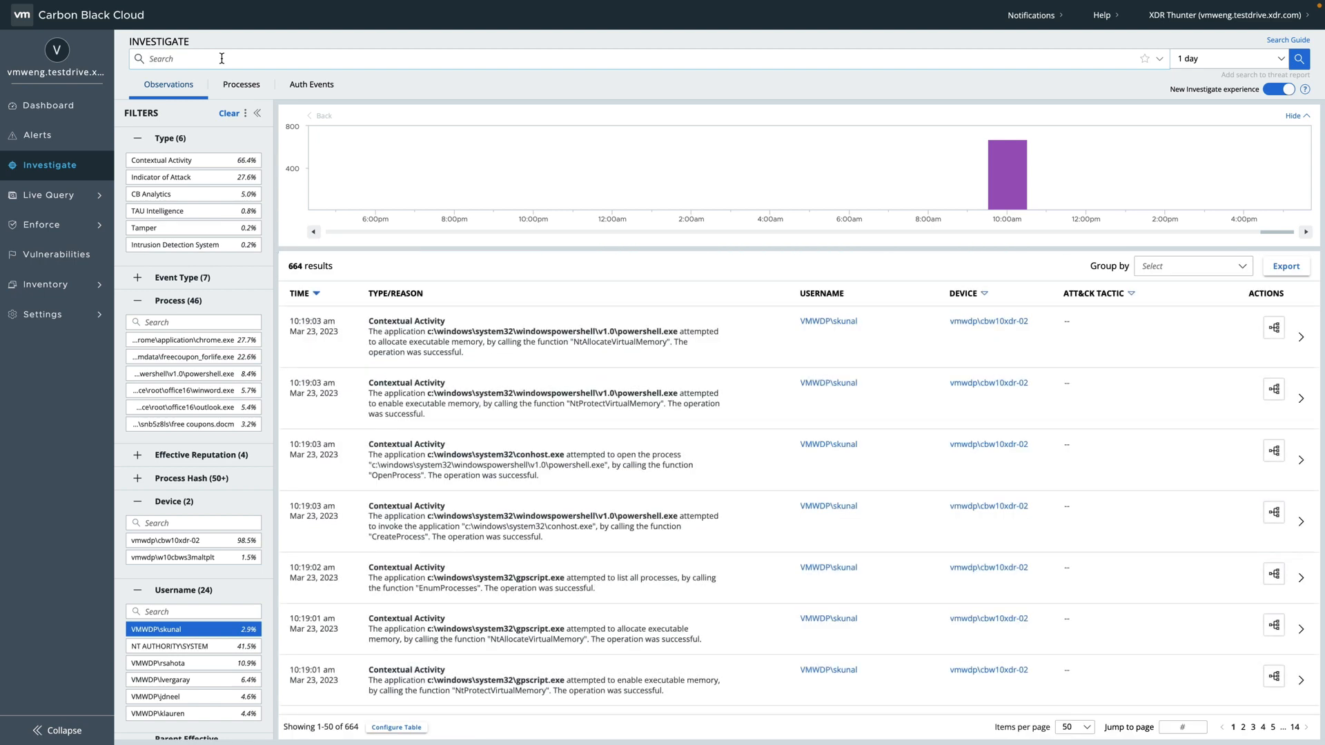
{"action": "type", "text": "cbw10xdr-02"}
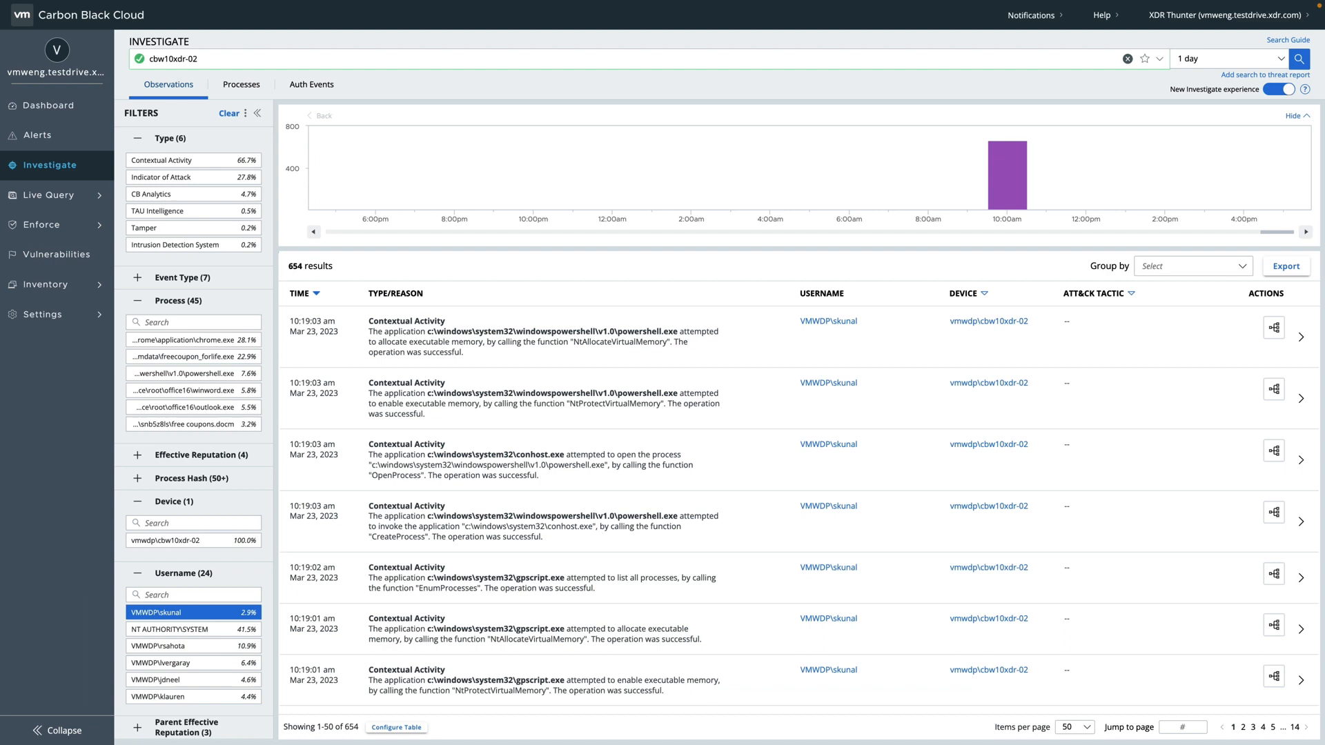
{"action": "left_click", "coordinate": [196, 58]}
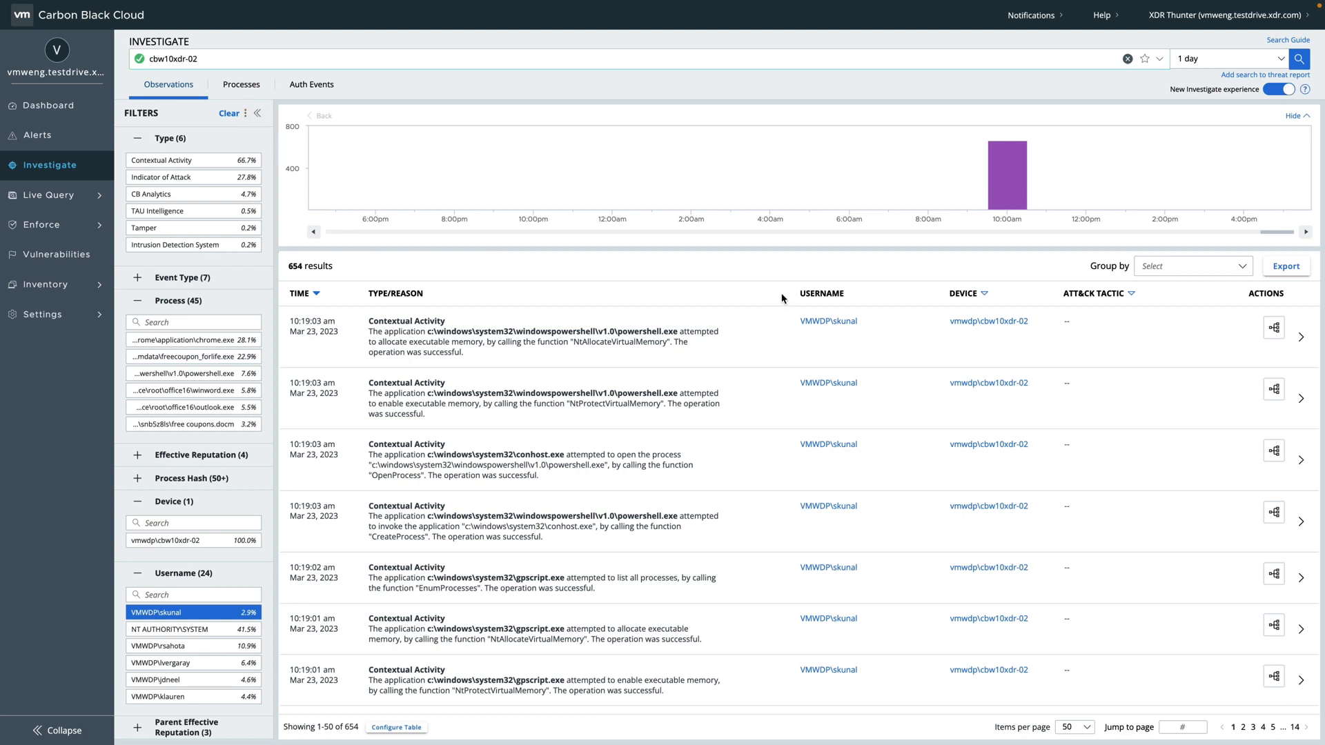
{"action": "left_click", "coordinate": [1192, 265]}
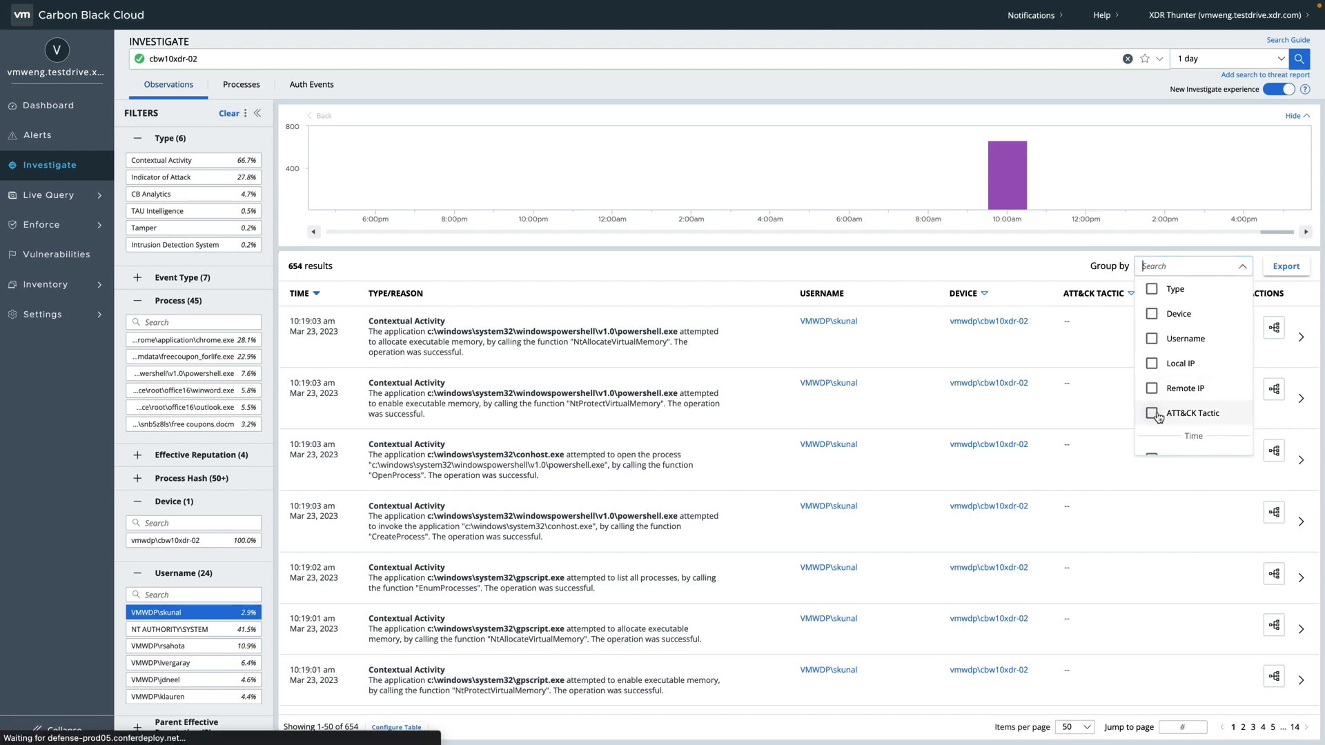
Group the device's 654 observations by ATT&CK Tactic, yielding 7 groups
{"action": "left_click", "coordinate": [1152, 413]}
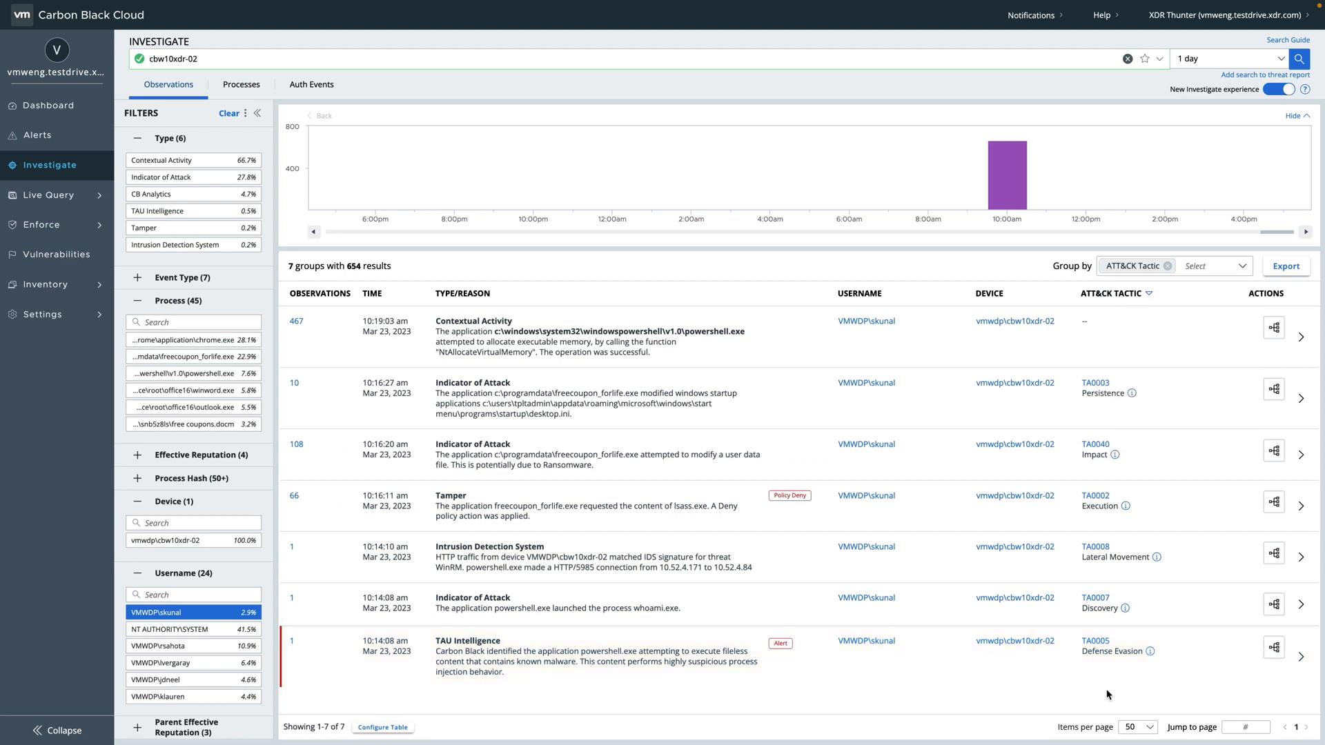
{"action": "mouse_move", "coordinate": [1156, 469]}
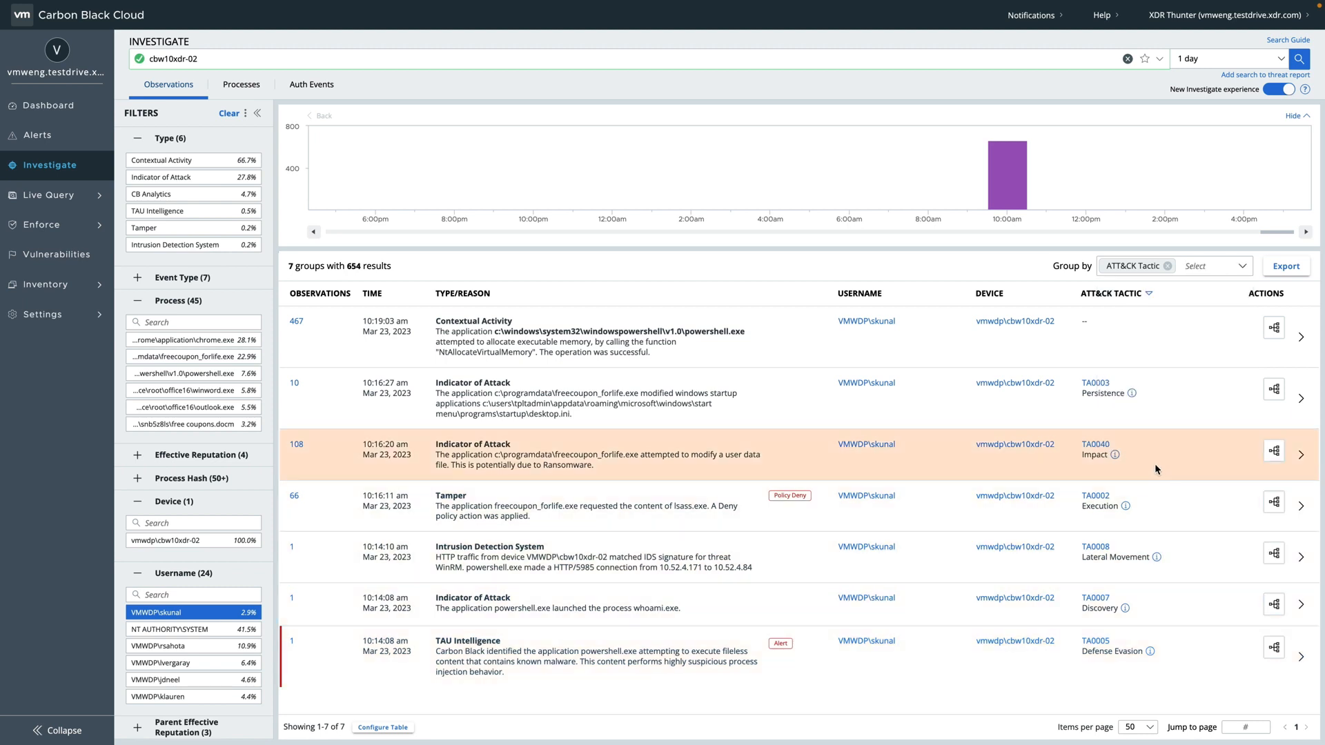
{"action": "mouse_move", "coordinate": [1301, 455]}
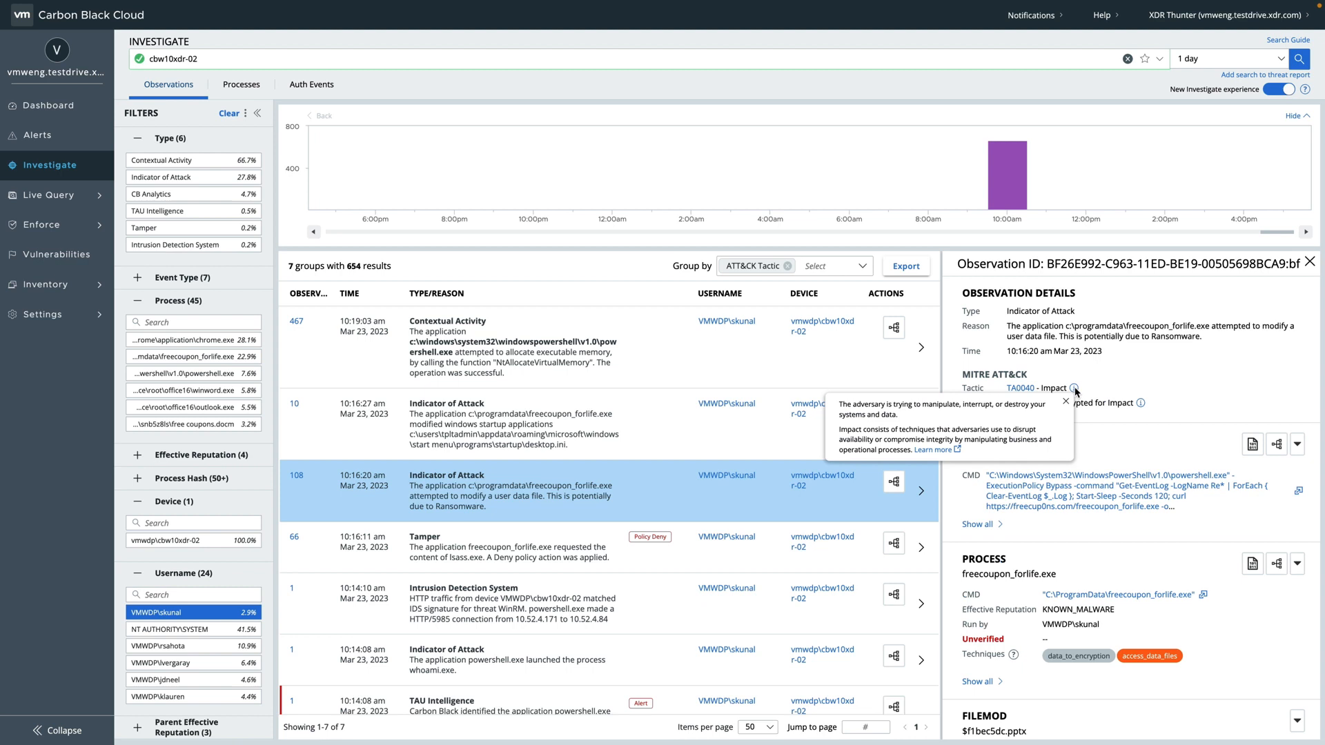
{"action": "mouse_move", "coordinate": [1140, 402]}
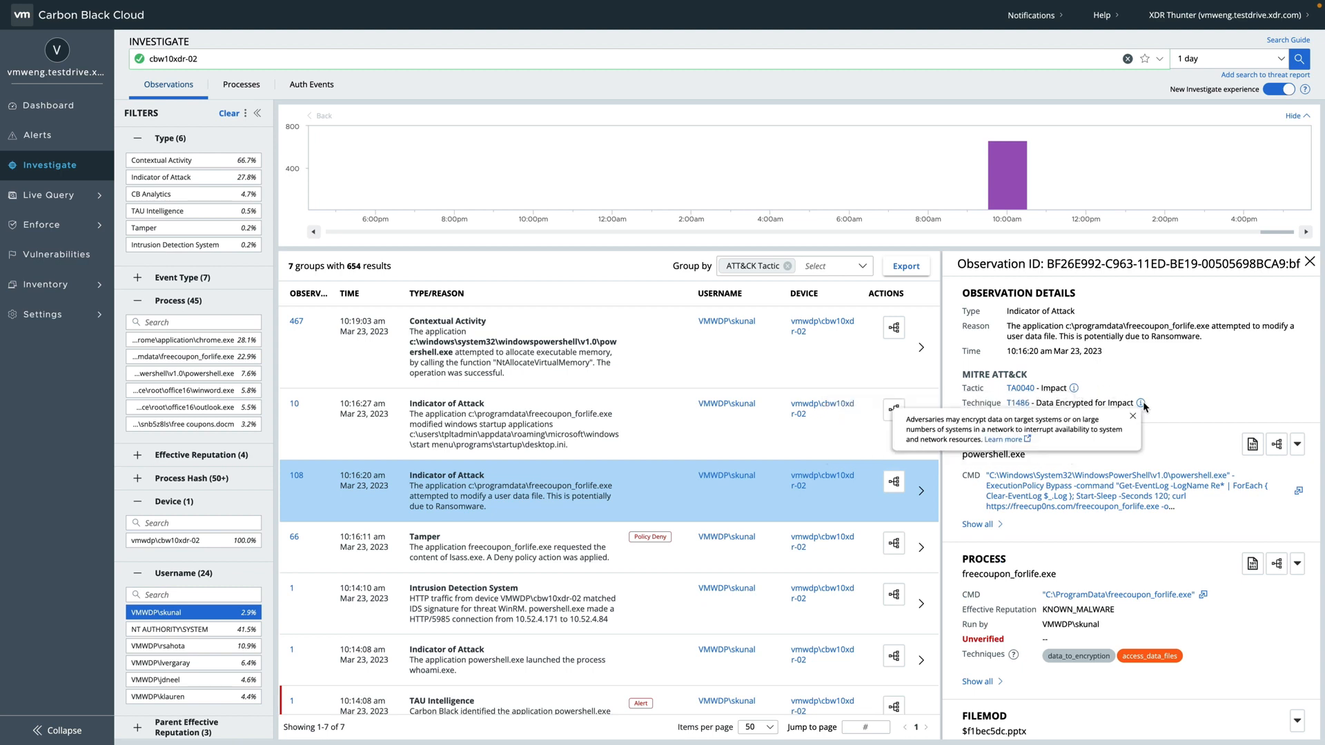
{"action": "mouse_move", "coordinate": [1169, 376]}
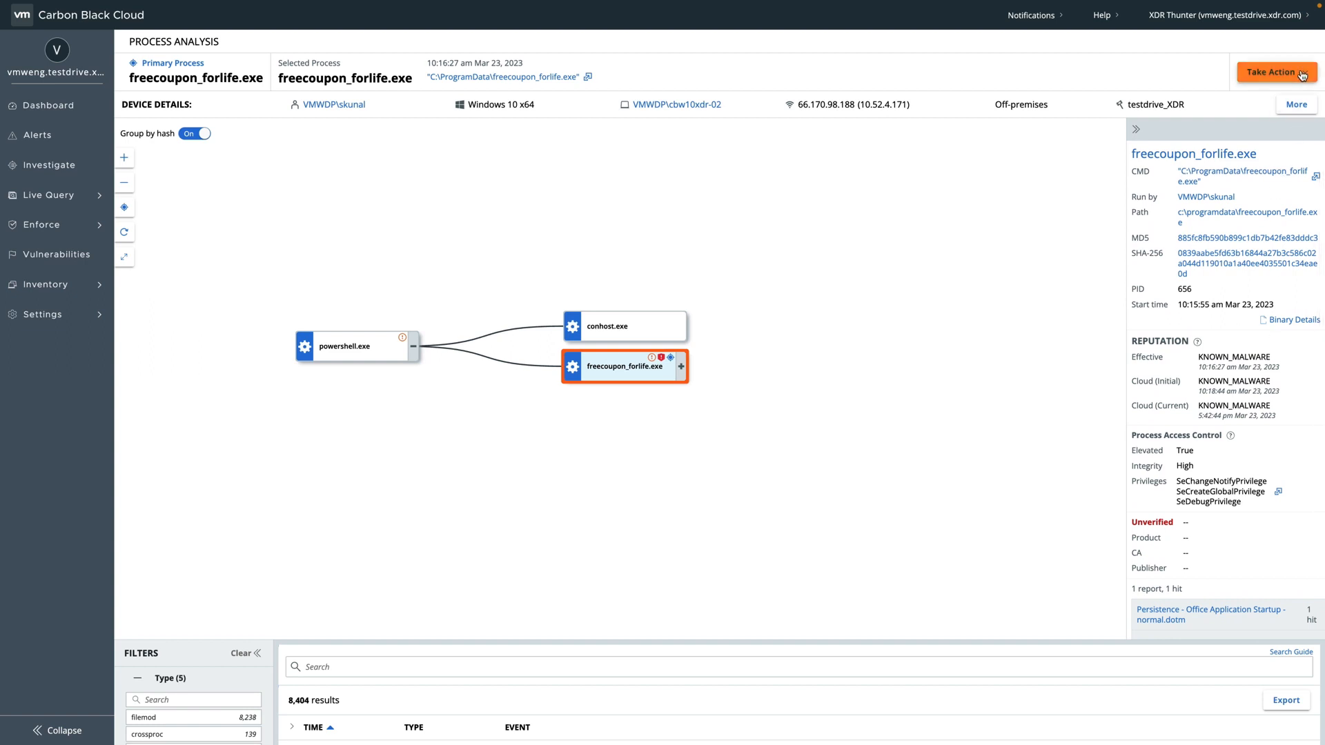
Show the Take Action options for the KNOWN_MALWARE freecoupon_forlife.exe process
{"action": "left_click", "coordinate": [1276, 72]}
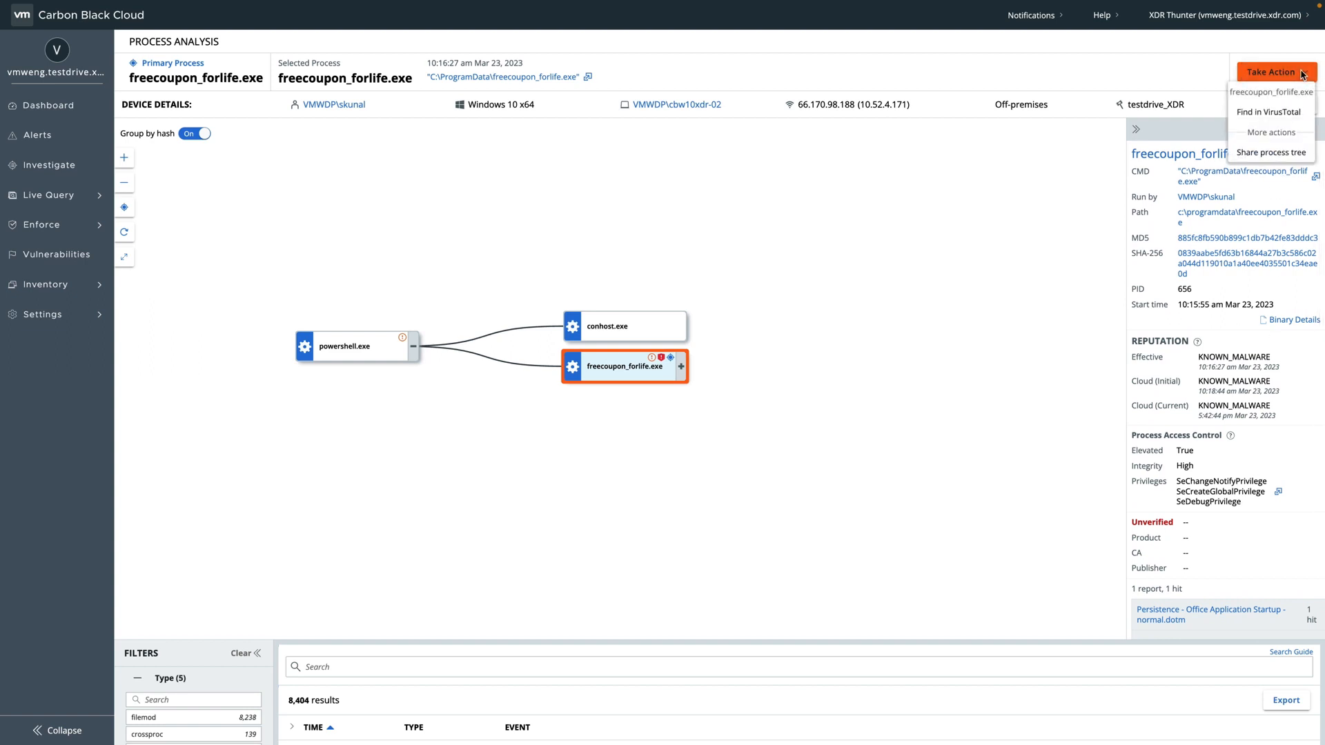
{"action": "mouse_move", "coordinate": [1269, 112]}
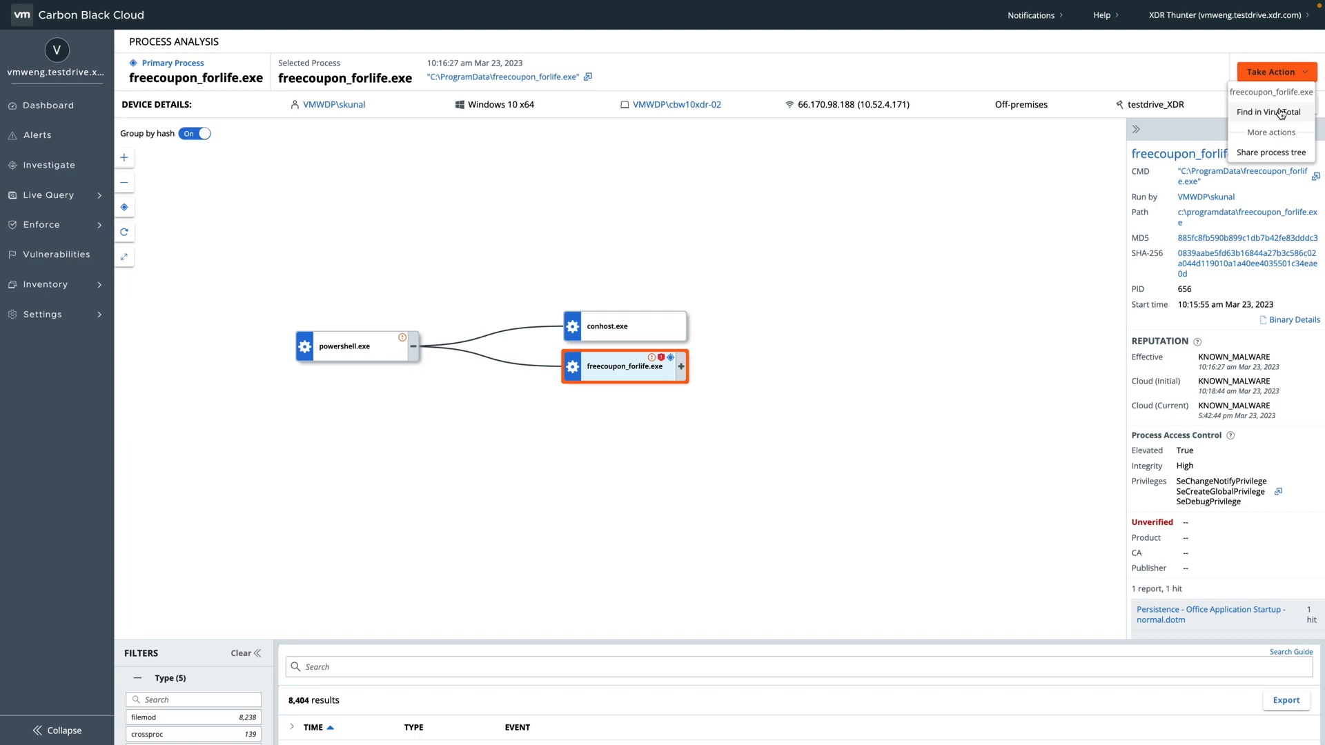
Look up freecoupon_forlife.exe's hash in VirusTotal: 58/68 vendors flag DarkSide ransomware
{"action": "left_click", "coordinate": [1268, 112]}
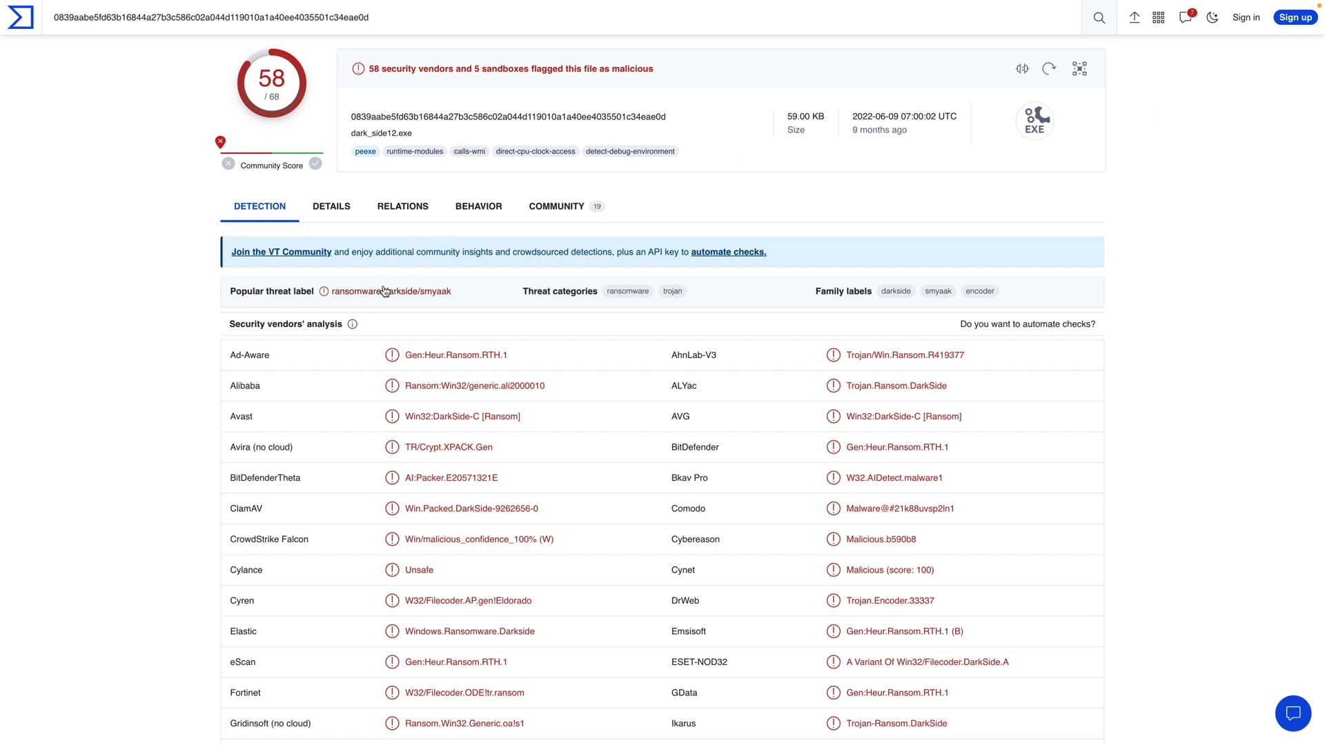
{"action": "mouse_move", "coordinate": [390, 296]}
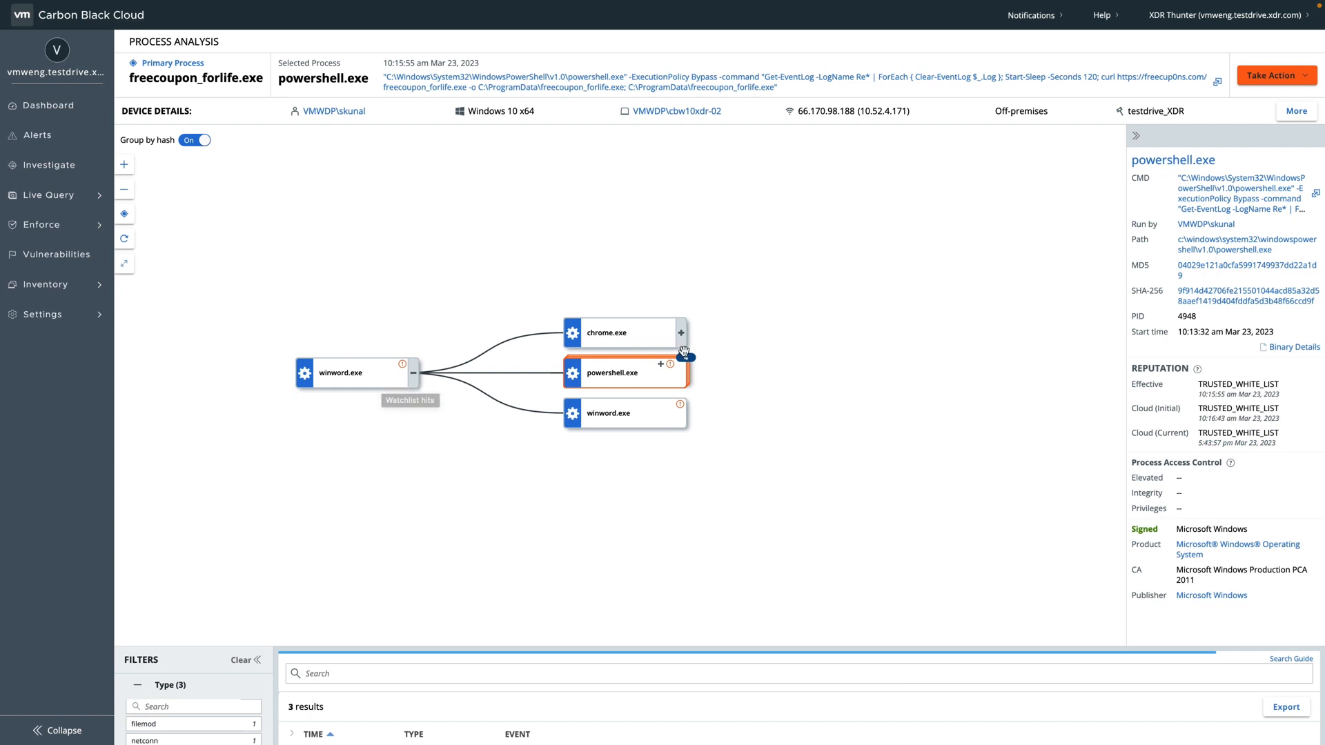
Expand powershell.exe under winword.exe and scroll the side panel to its watchlist reports
{"action": "left_click", "coordinate": [681, 365]}
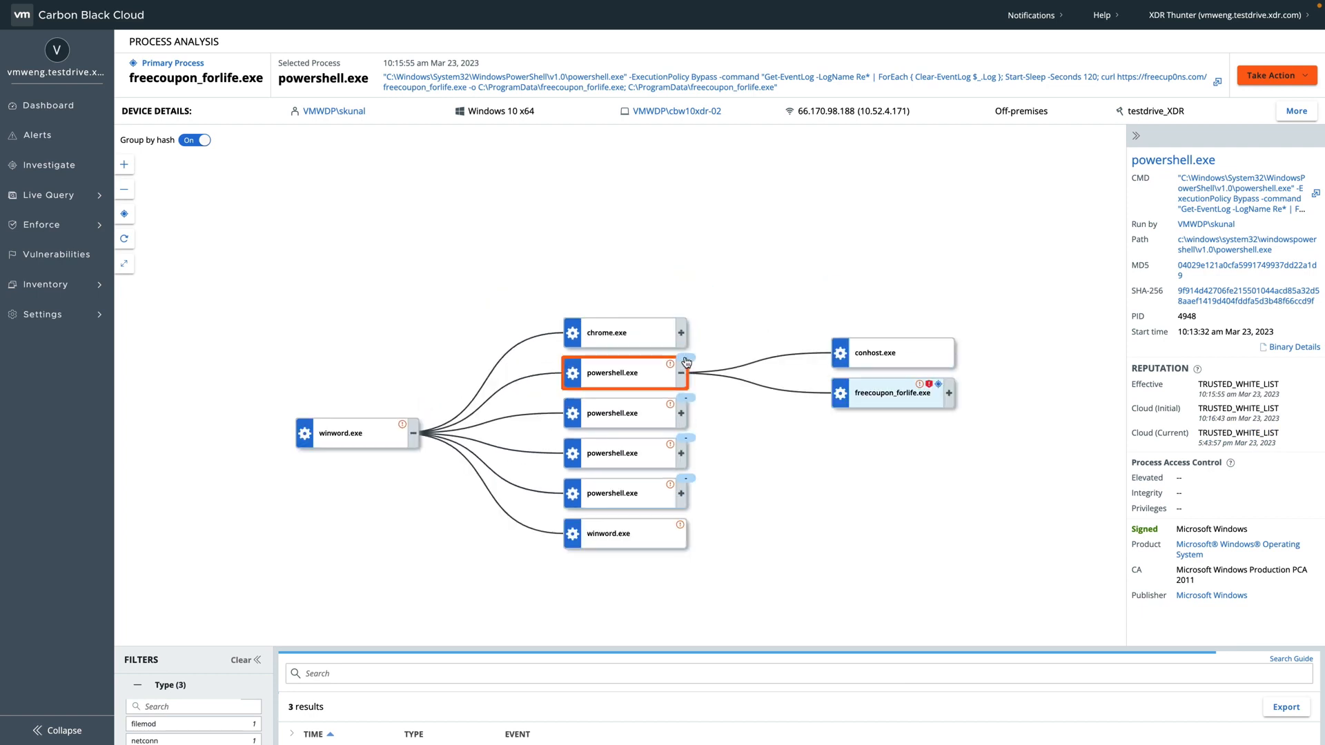
{"action": "mouse_move", "coordinate": [685, 356]}
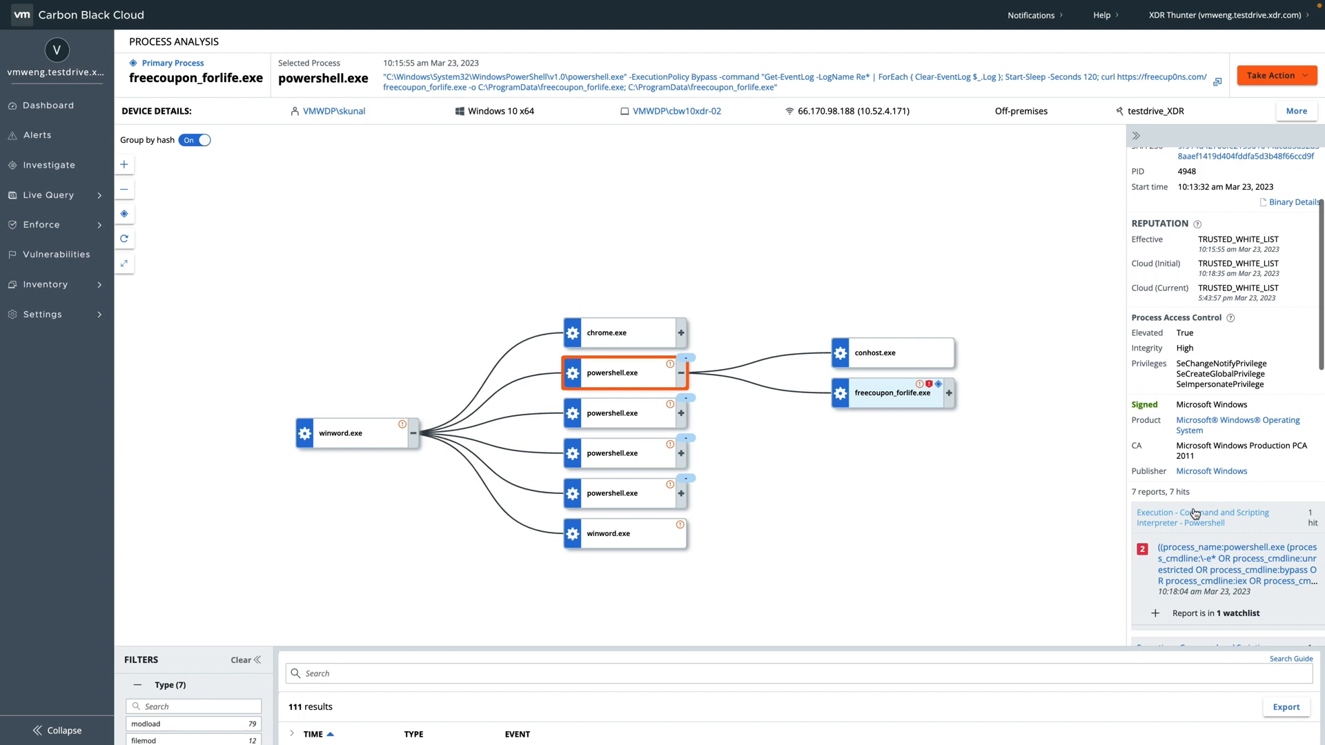
{"action": "scroll", "scroll_direction": "down", "scroll_amount": 3}
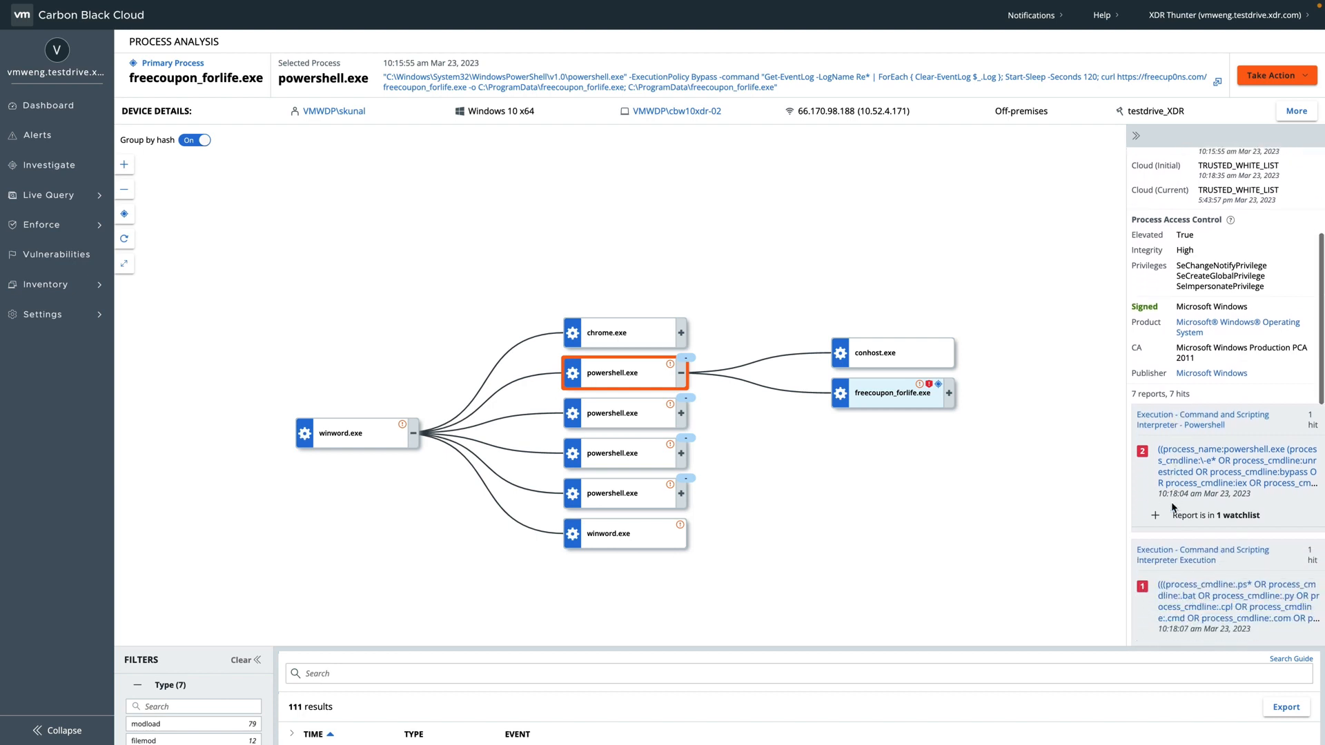
{"action": "scroll", "scroll_direction": "down", "scroll_amount": 3}
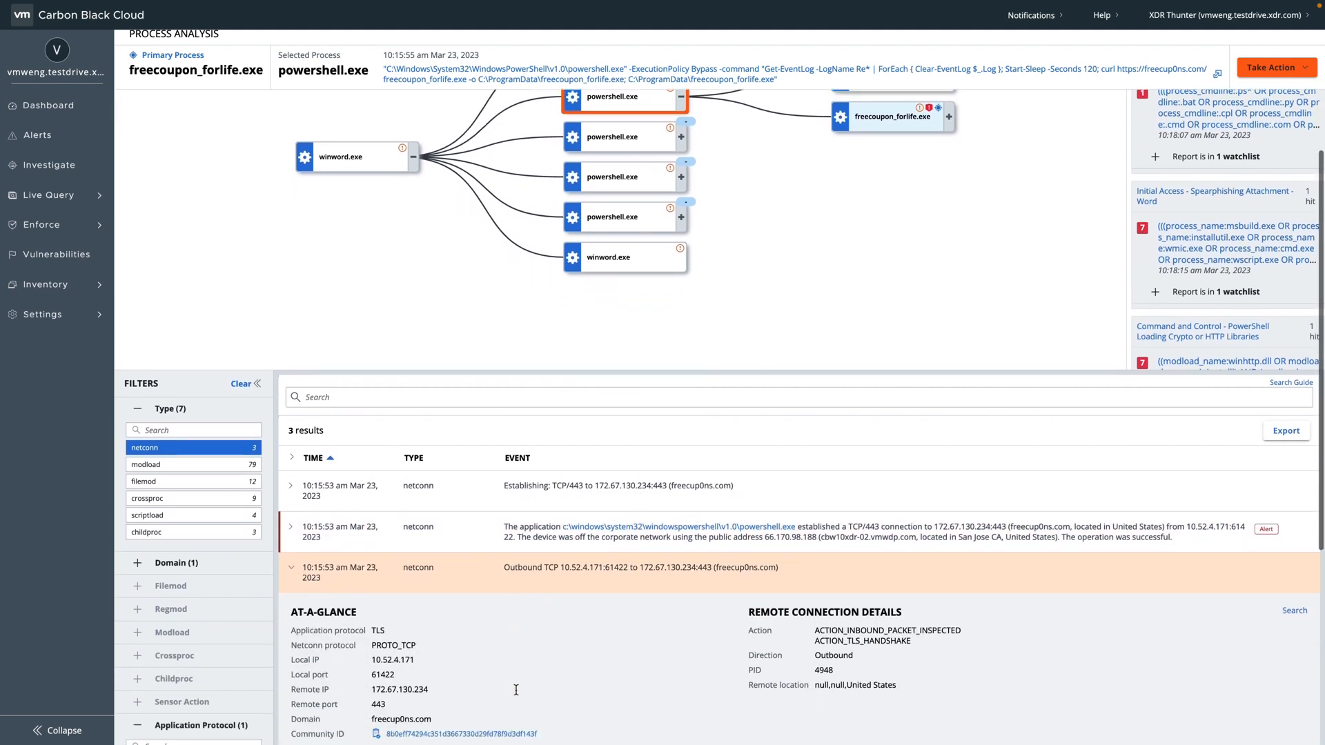
Scroll through the TLS details of the connection to freecup0ns.com at 172.67.130.234:443
{"action": "scroll", "scroll_direction": "down", "scroll_amount": 3}
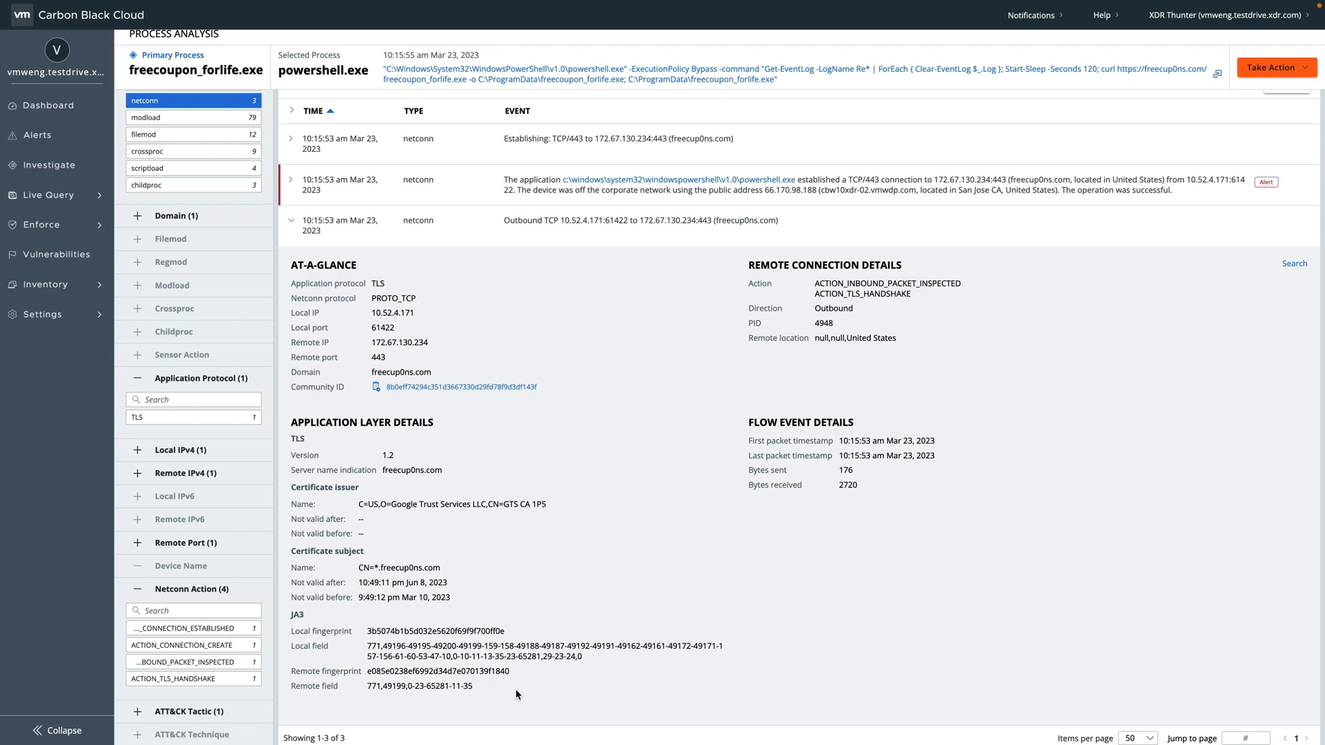
{"action": "mouse_move", "coordinate": [499, 392]}
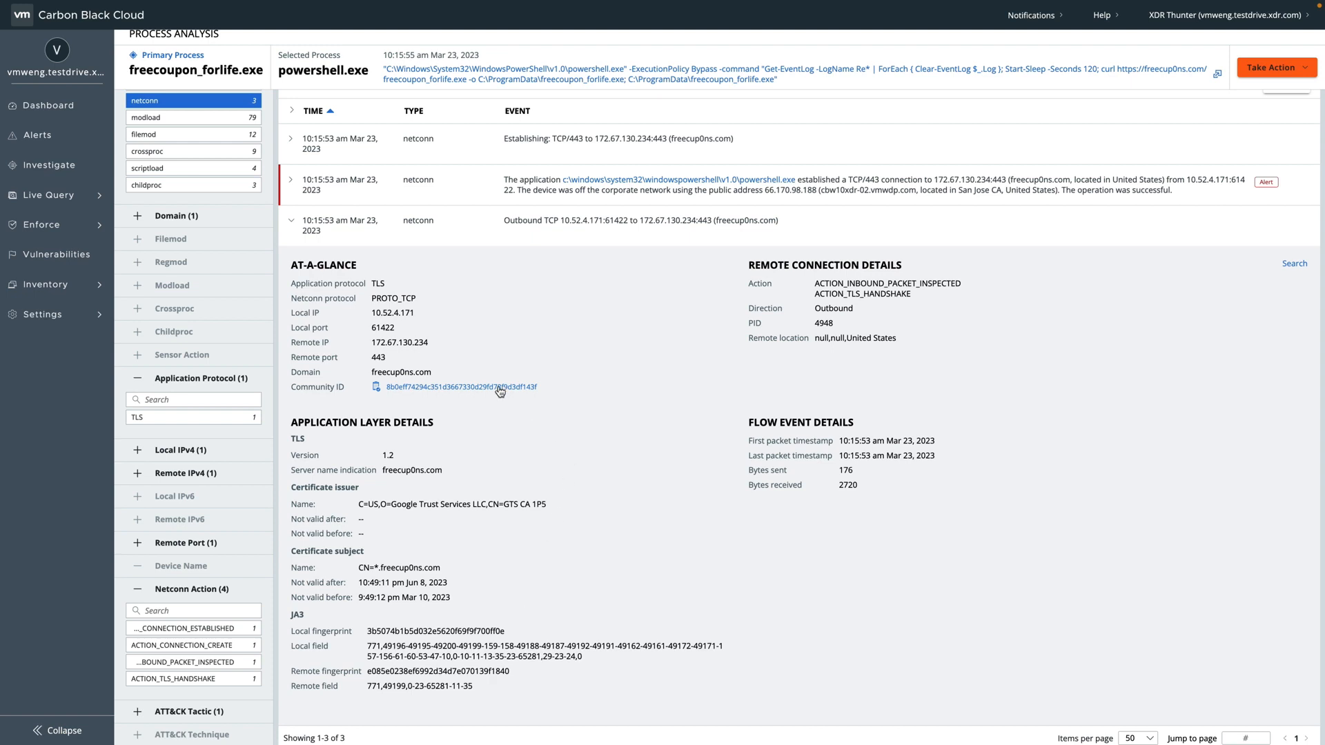
{"action": "mouse_move", "coordinate": [487, 372]}
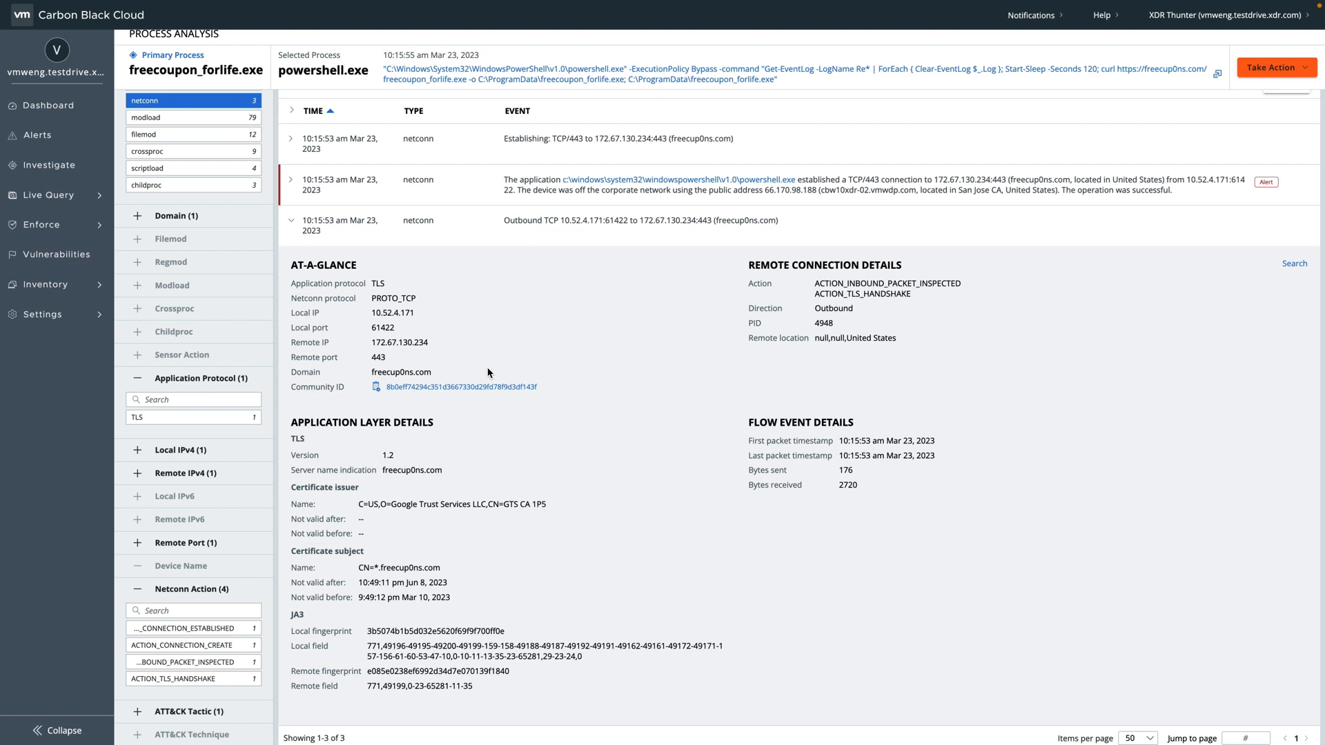
{"action": "mouse_move", "coordinate": [616, 534]}
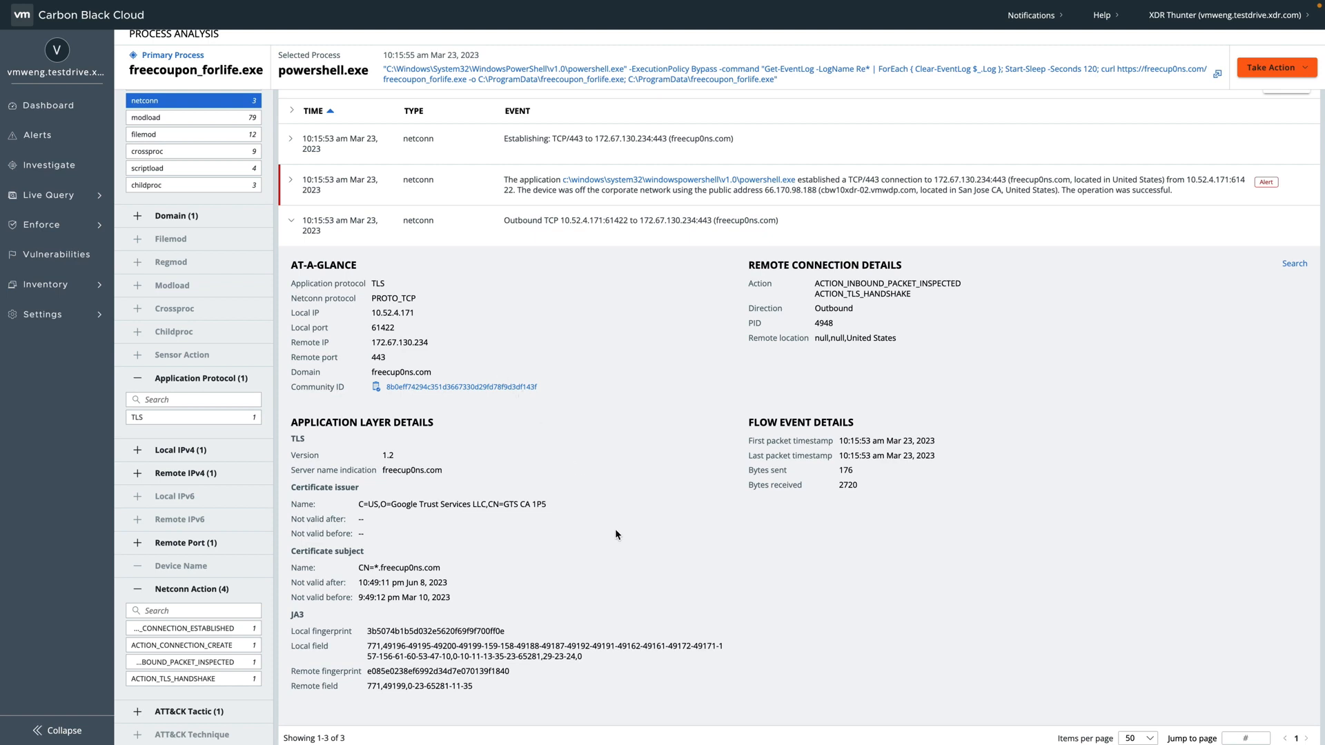
{"action": "mouse_move", "coordinate": [867, 494]}
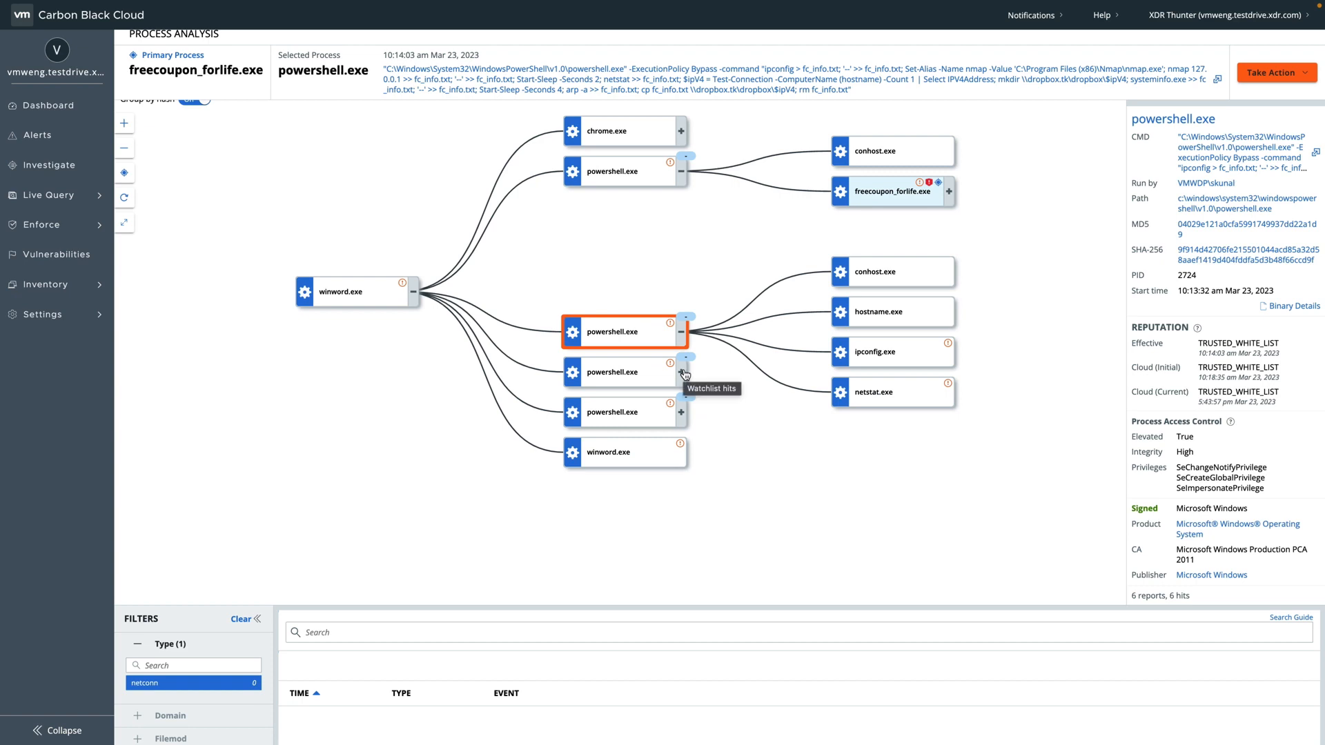
{"action": "mouse_move", "coordinate": [881, 357]}
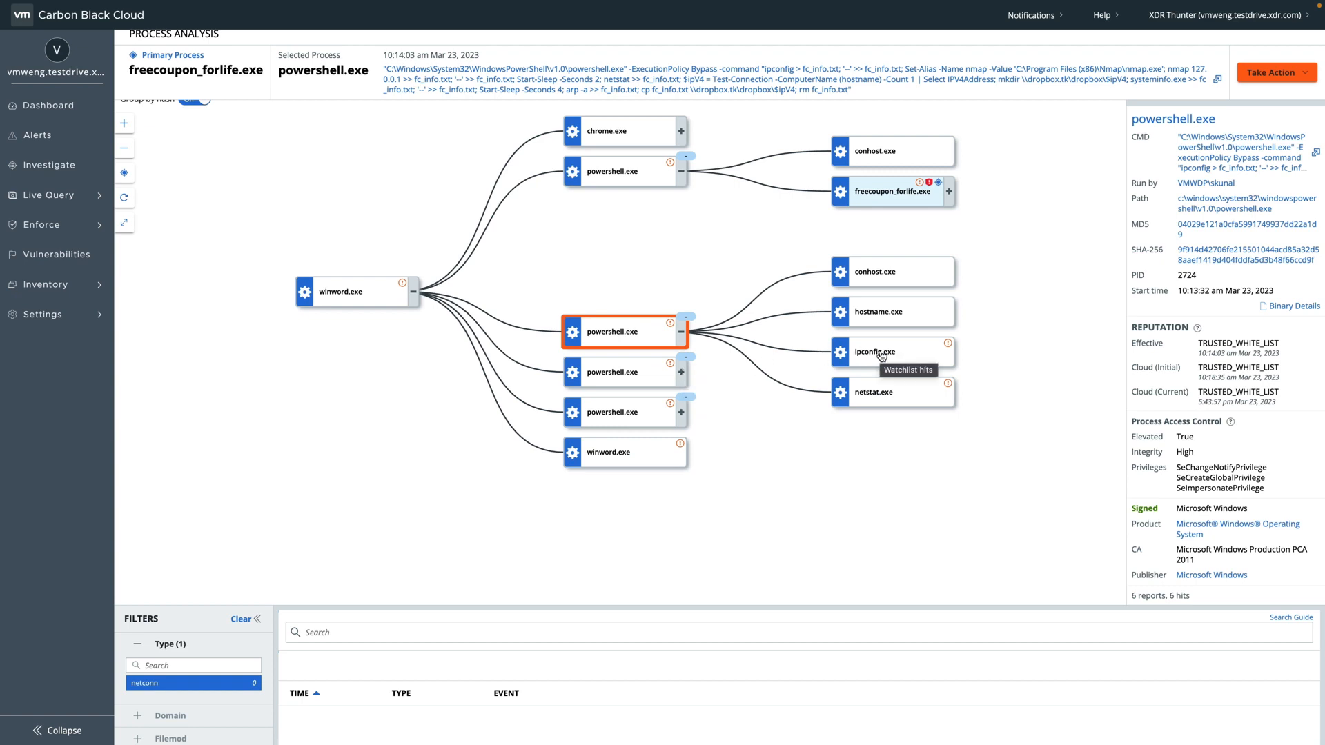
{"action": "mouse_move", "coordinate": [910, 331]}
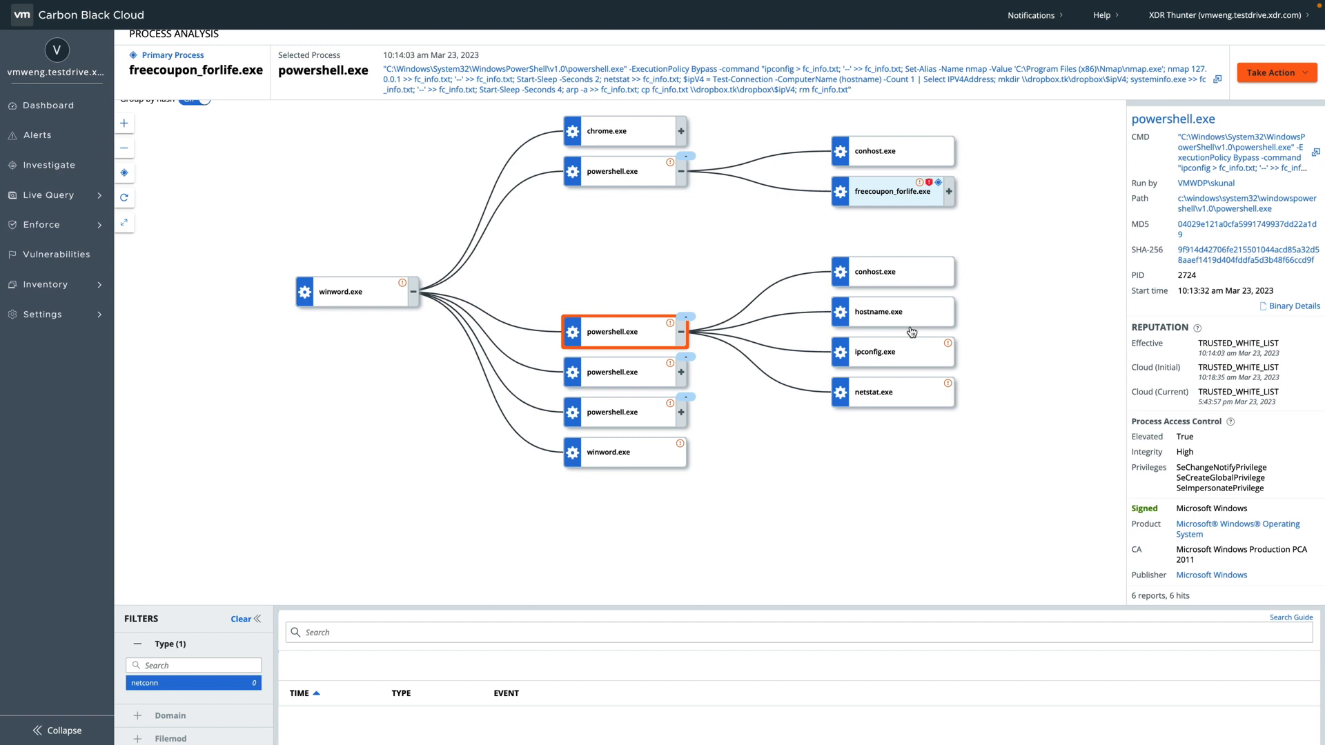
{"action": "mouse_move", "coordinate": [625, 376]}
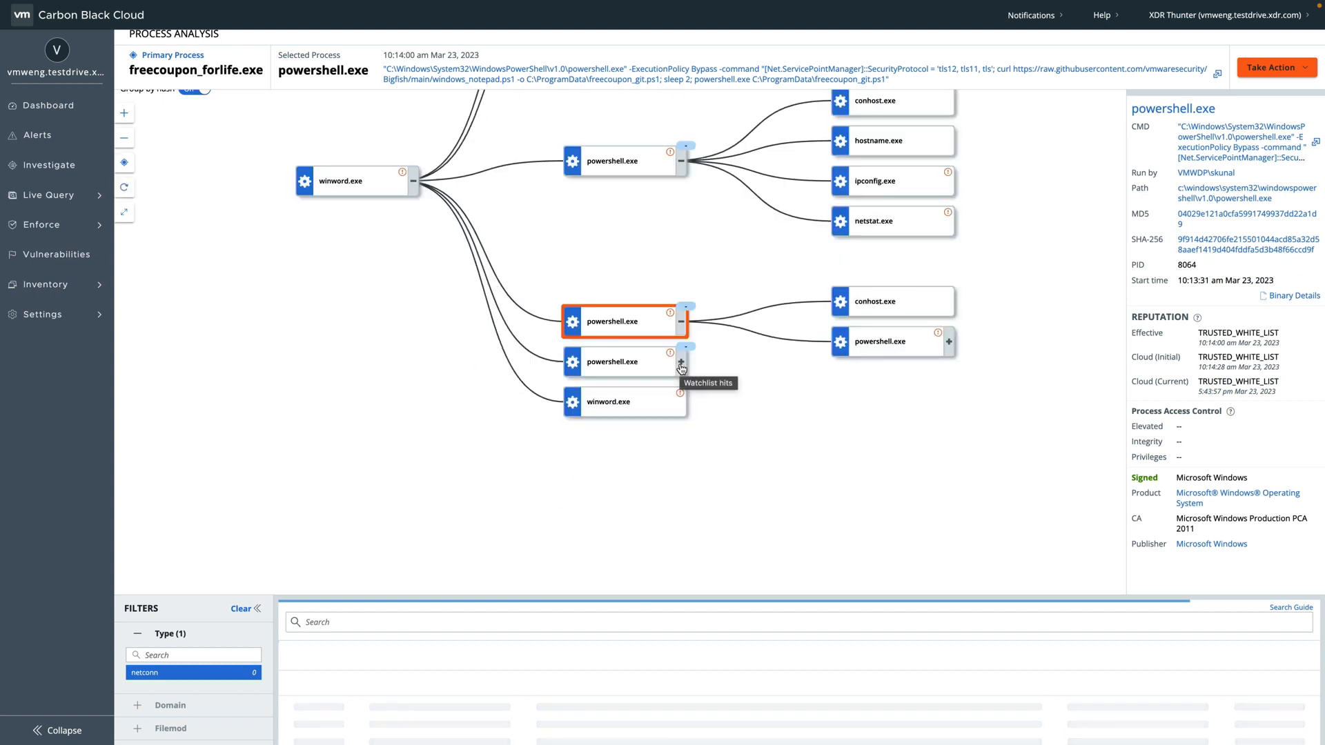
Select the child powershell.exe and expand it to show notepad.exe
{"action": "left_click", "coordinate": [878, 341]}
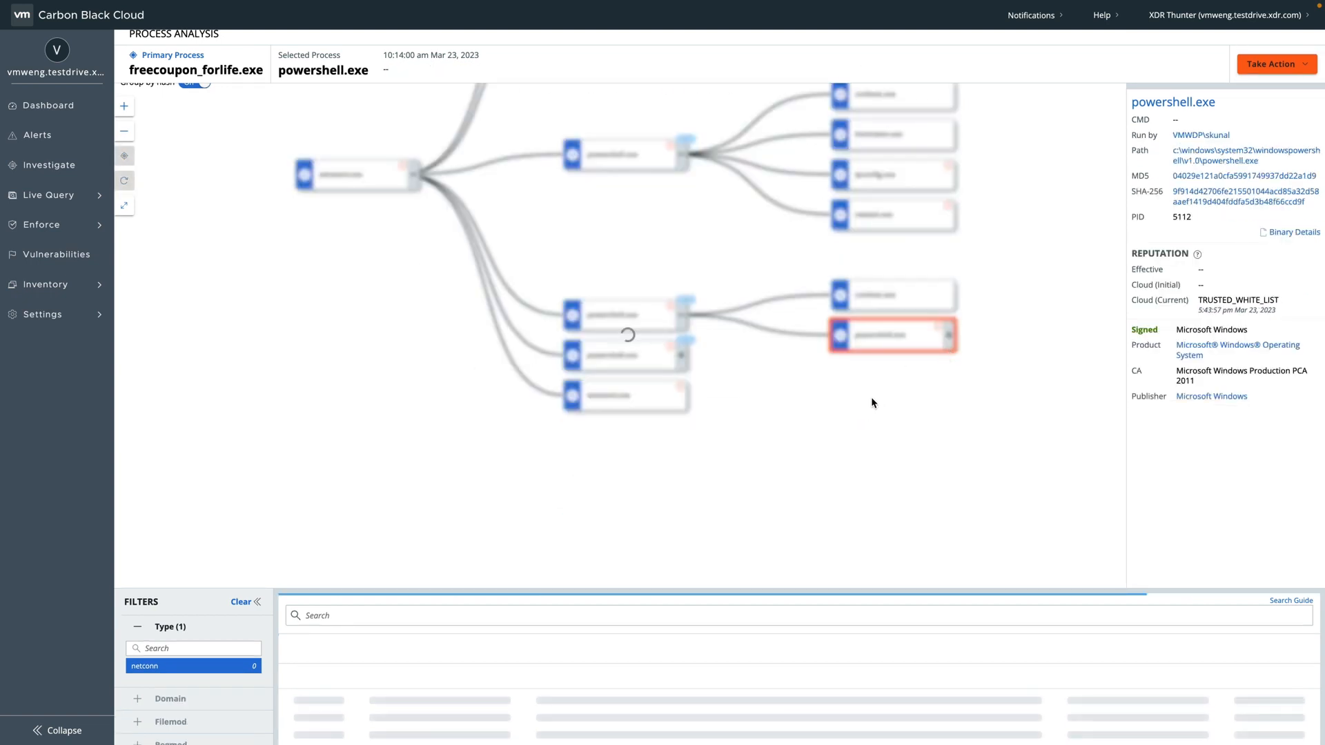
{"action": "left_click", "coordinate": [891, 336]}
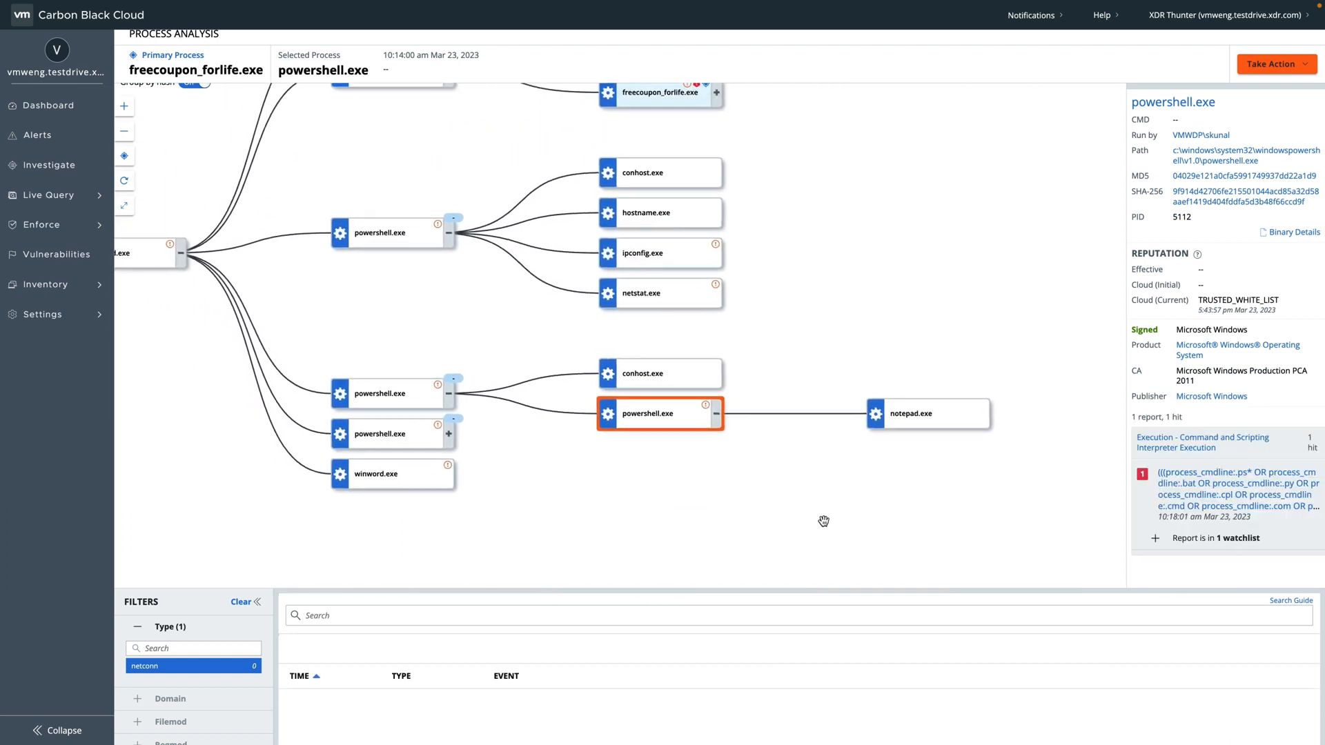
{"action": "mouse_move", "coordinate": [794, 512]}
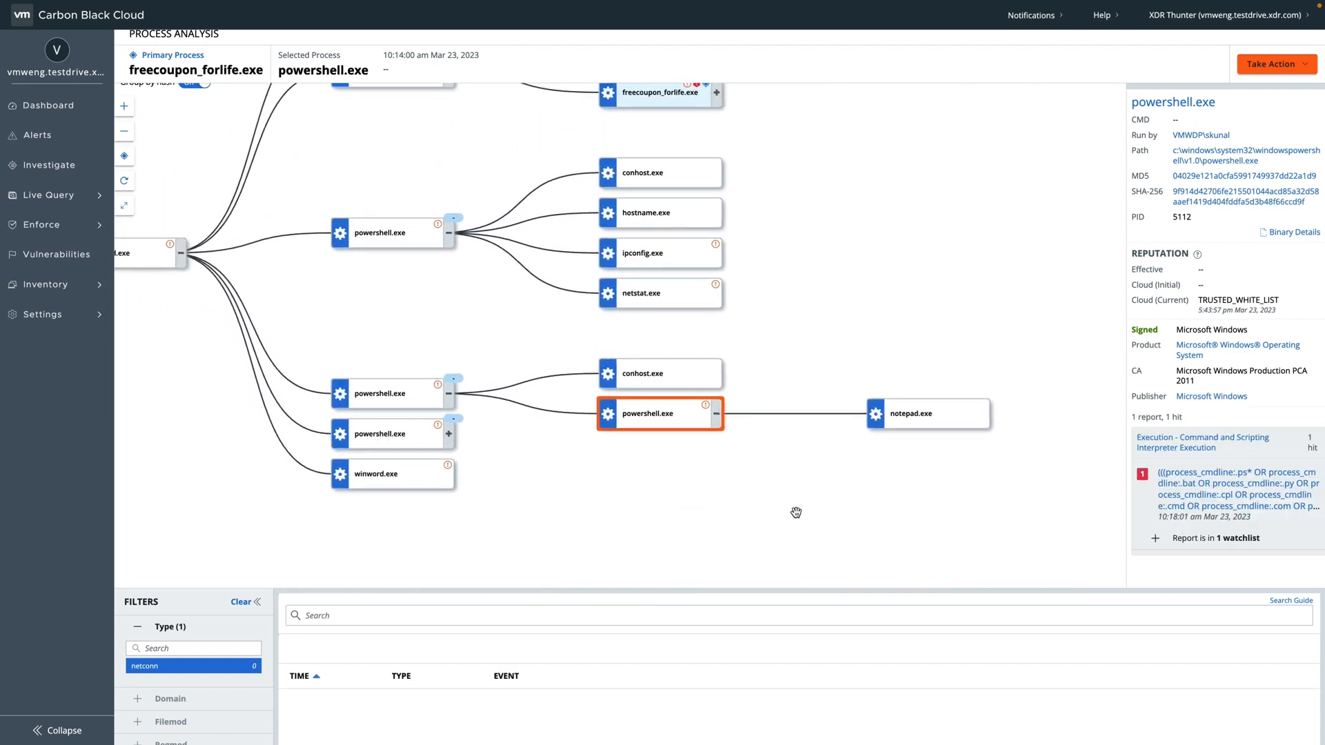
Select the powershell.exe that downloads freecoupon.exe and scroll its c3.freecup0ns.com TLS connection
{"action": "left_click", "coordinate": [389, 433]}
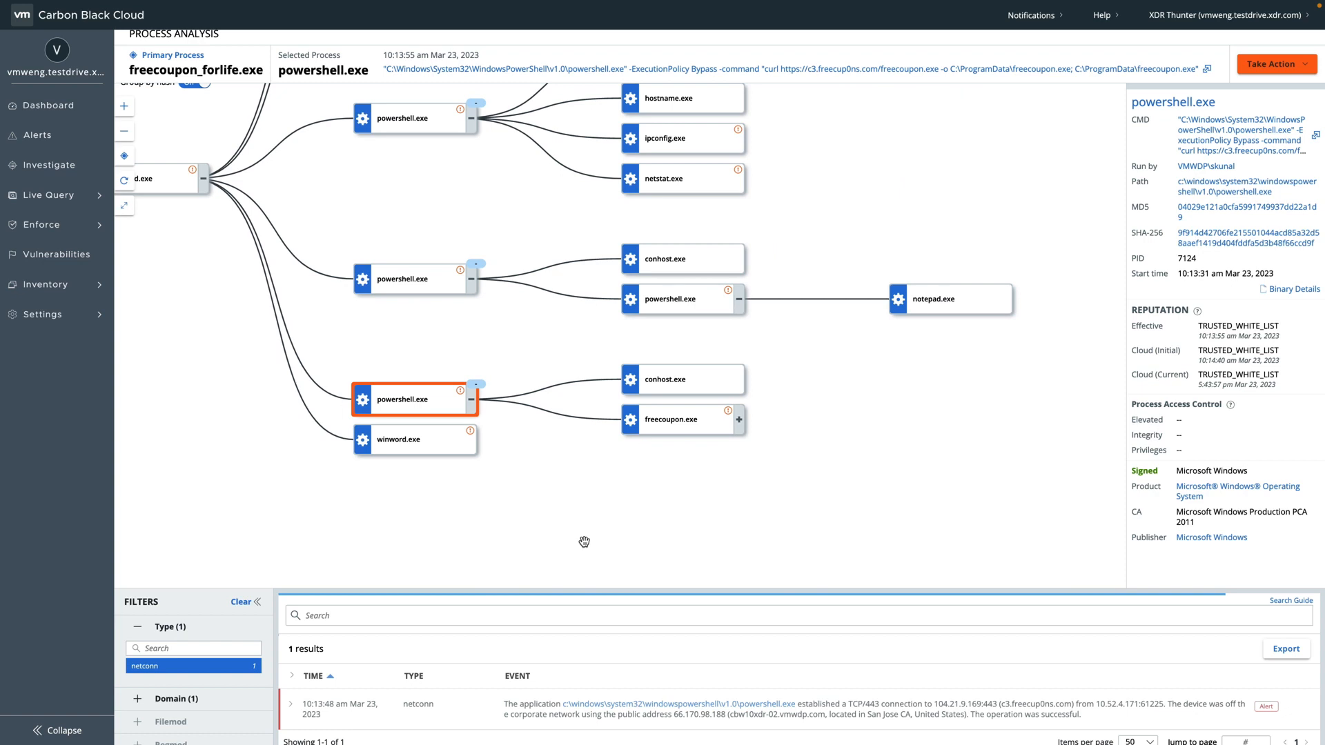
{"action": "mouse_move", "coordinate": [783, 83]}
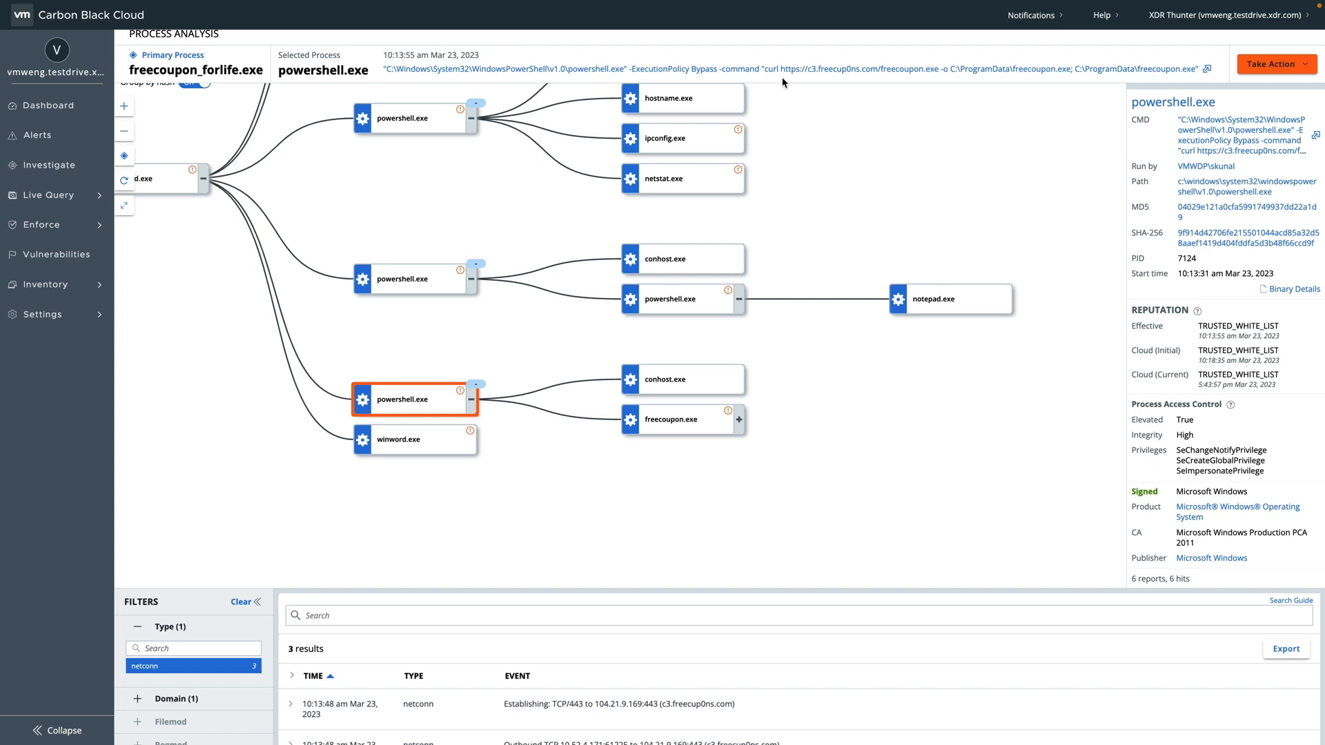
{"action": "mouse_move", "coordinate": [627, 615]}
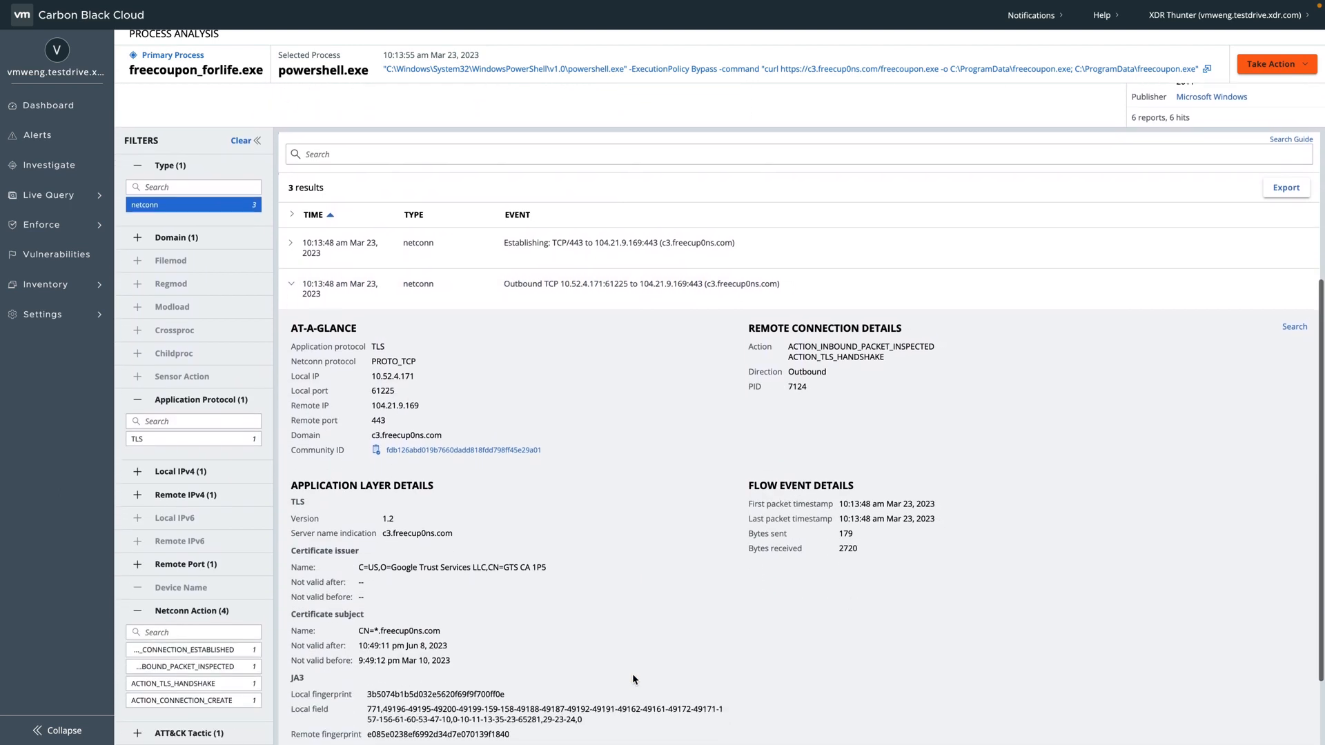
{"action": "scroll", "scroll_direction": "down", "scroll_amount": 3}
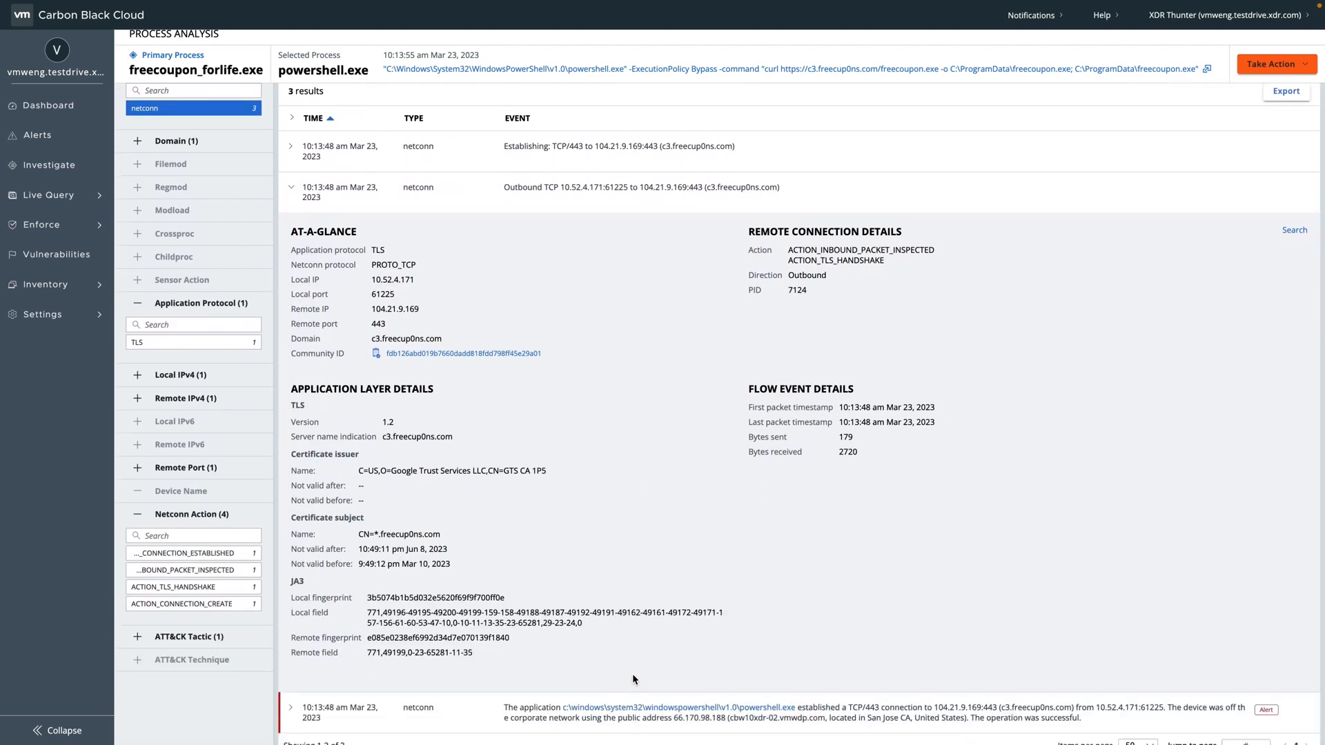
{"action": "mouse_move", "coordinate": [855, 458]}
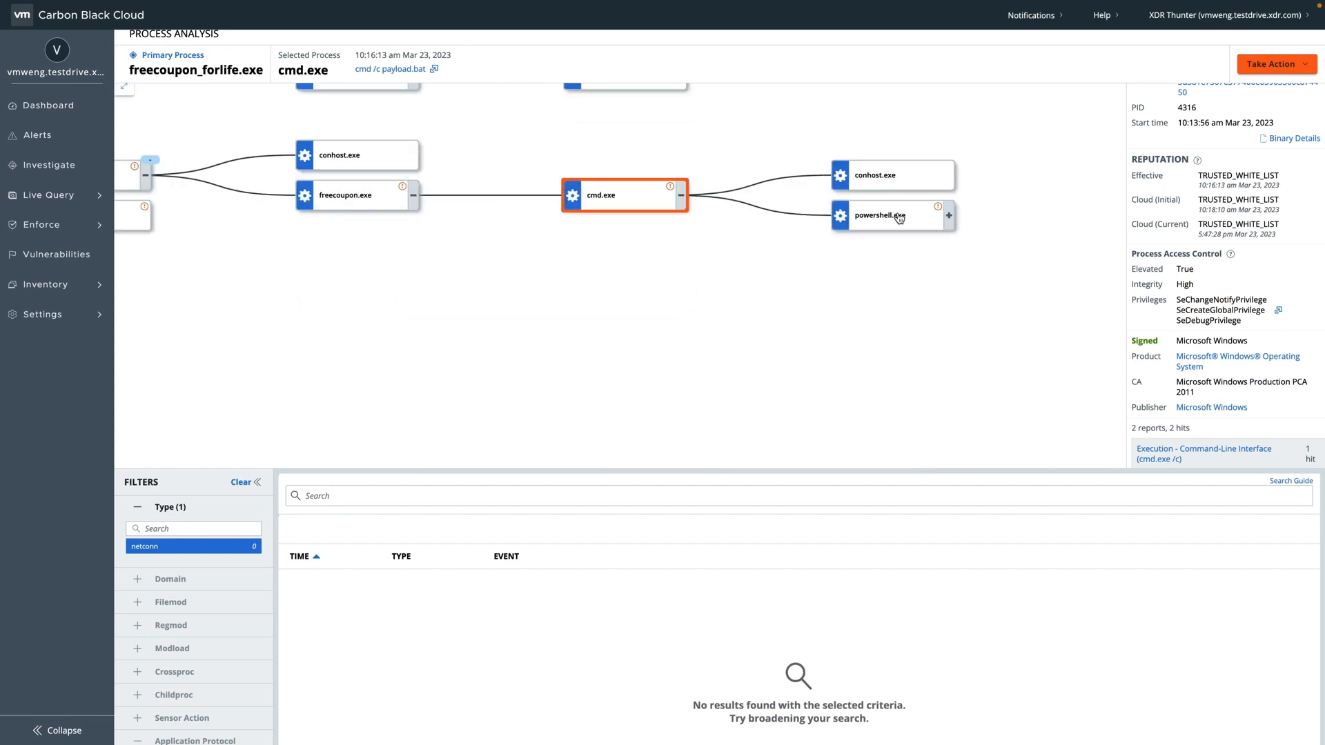
Select the hidden encoded powershell.exe and expand its alerted connection to 192.168.52.131
{"action": "left_click", "coordinate": [878, 215]}
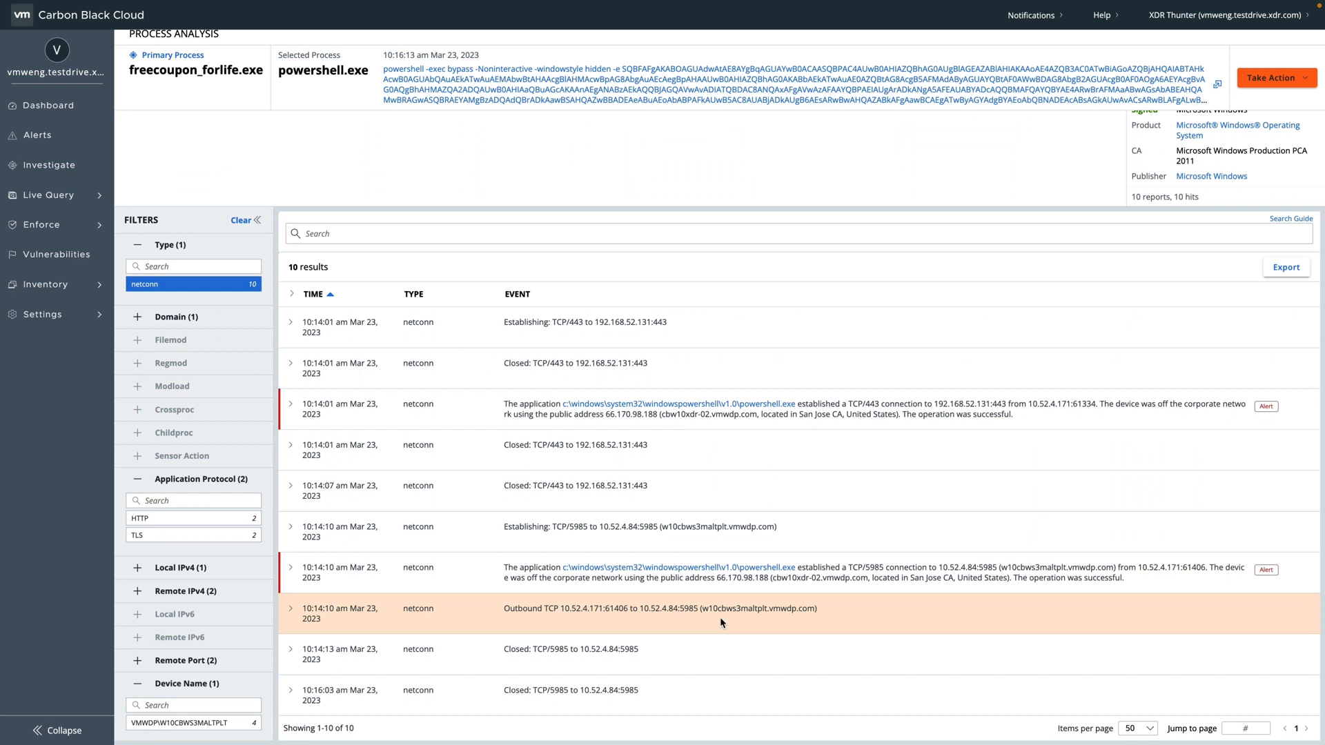
{"action": "left_click", "coordinate": [291, 406]}
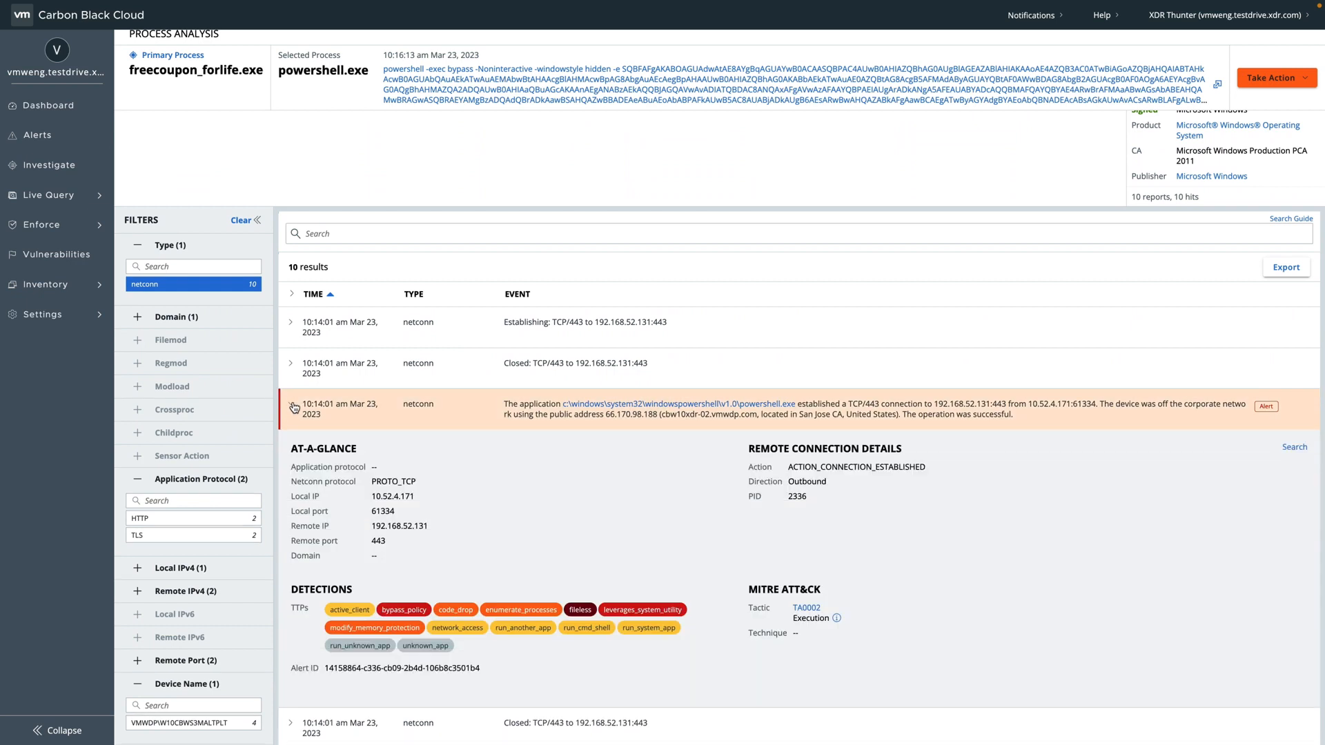
{"action": "scroll", "scroll_direction": "down", "scroll_amount": 3}
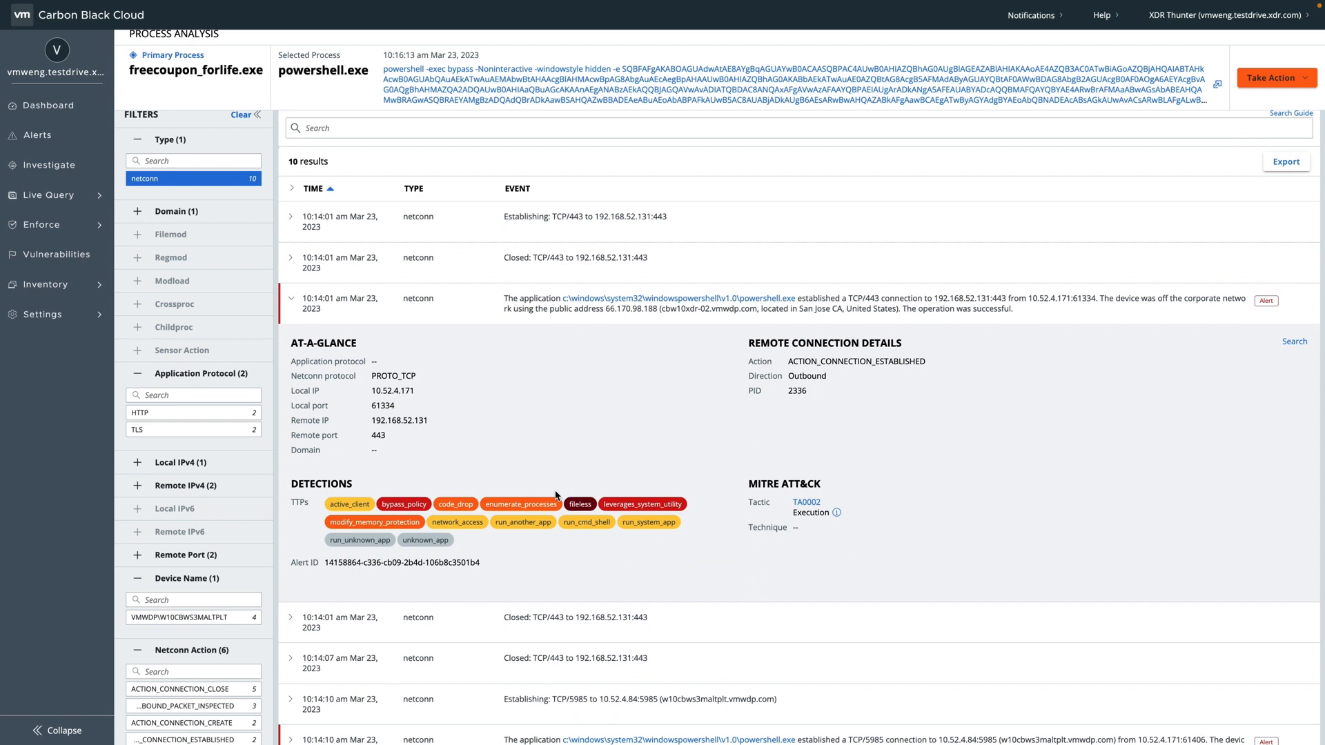
{"action": "mouse_move", "coordinate": [775, 450]}
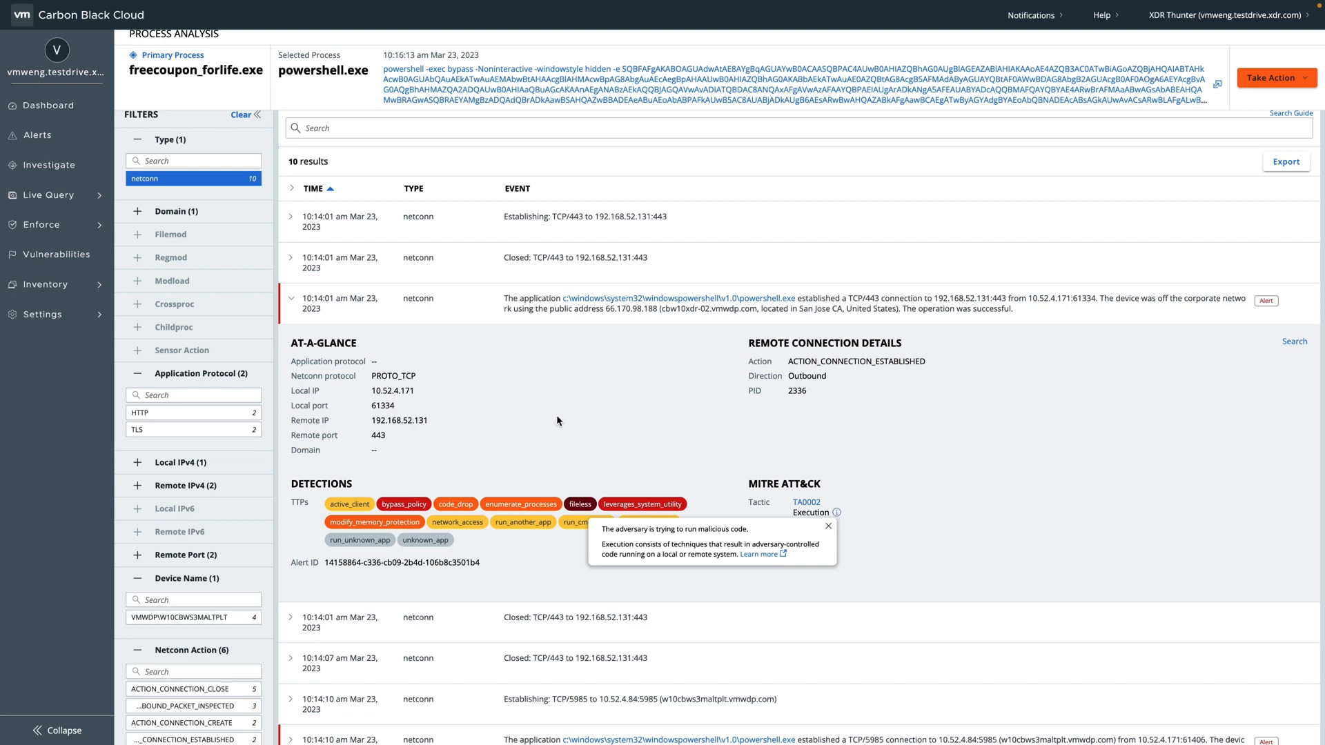
{"action": "mouse_move", "coordinate": [426, 428]}
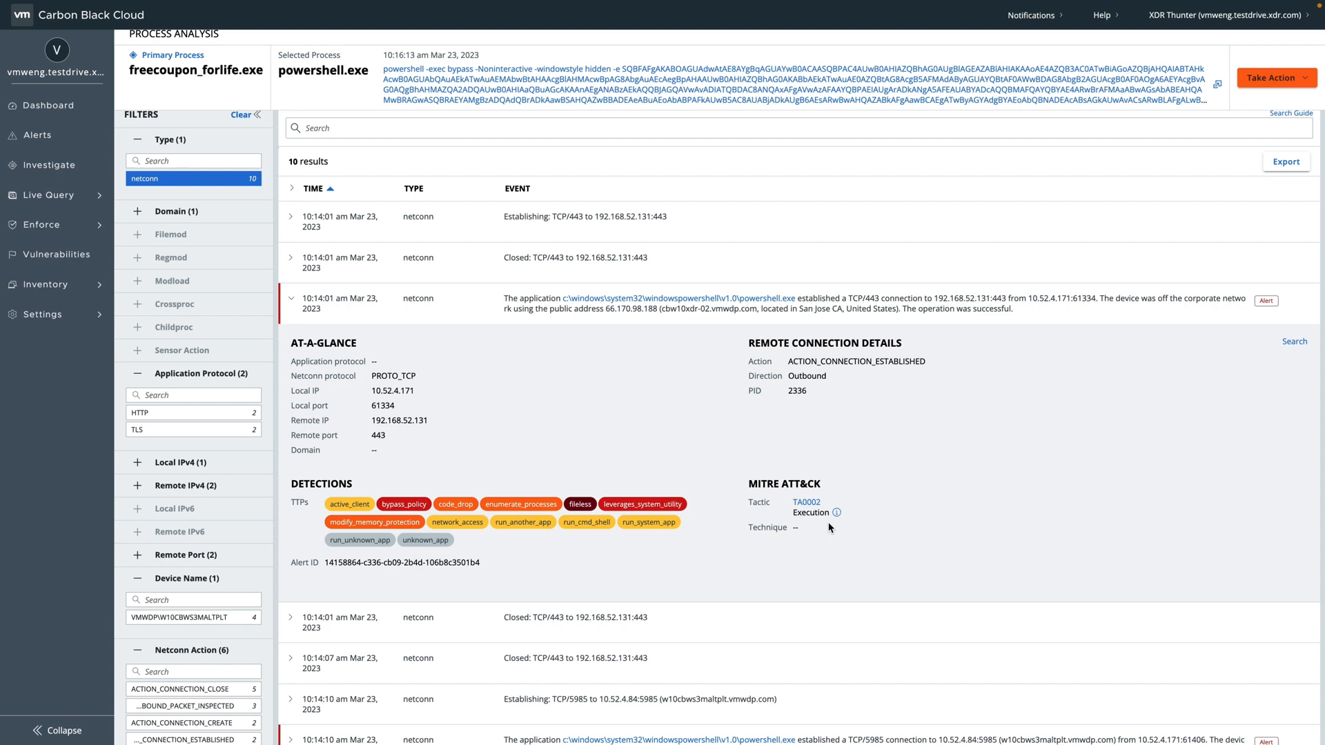
{"action": "mouse_move", "coordinate": [809, 558]}
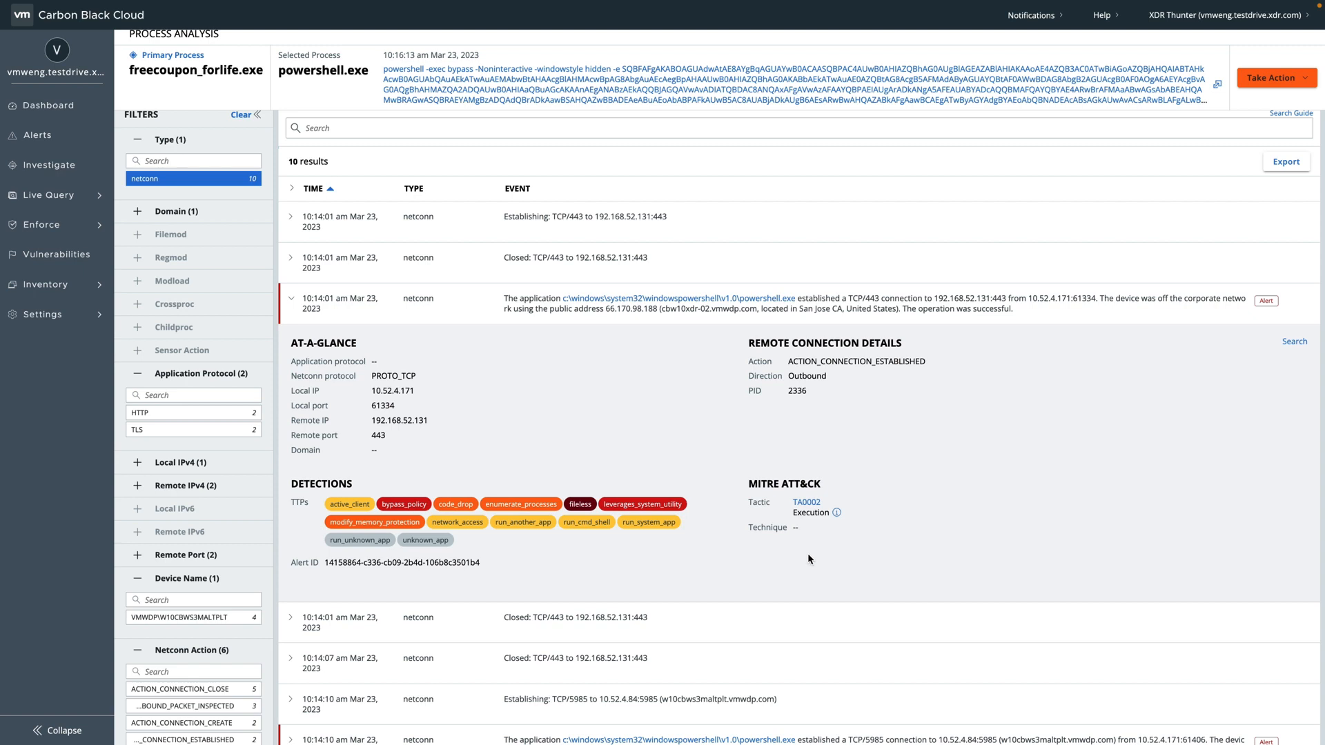
Inspect the outbound WinRM HTTP POST to 10.52.4.84 on port 5985 and its Kerberos headers
{"action": "scroll", "scroll_direction": "down", "scroll_amount": 3}
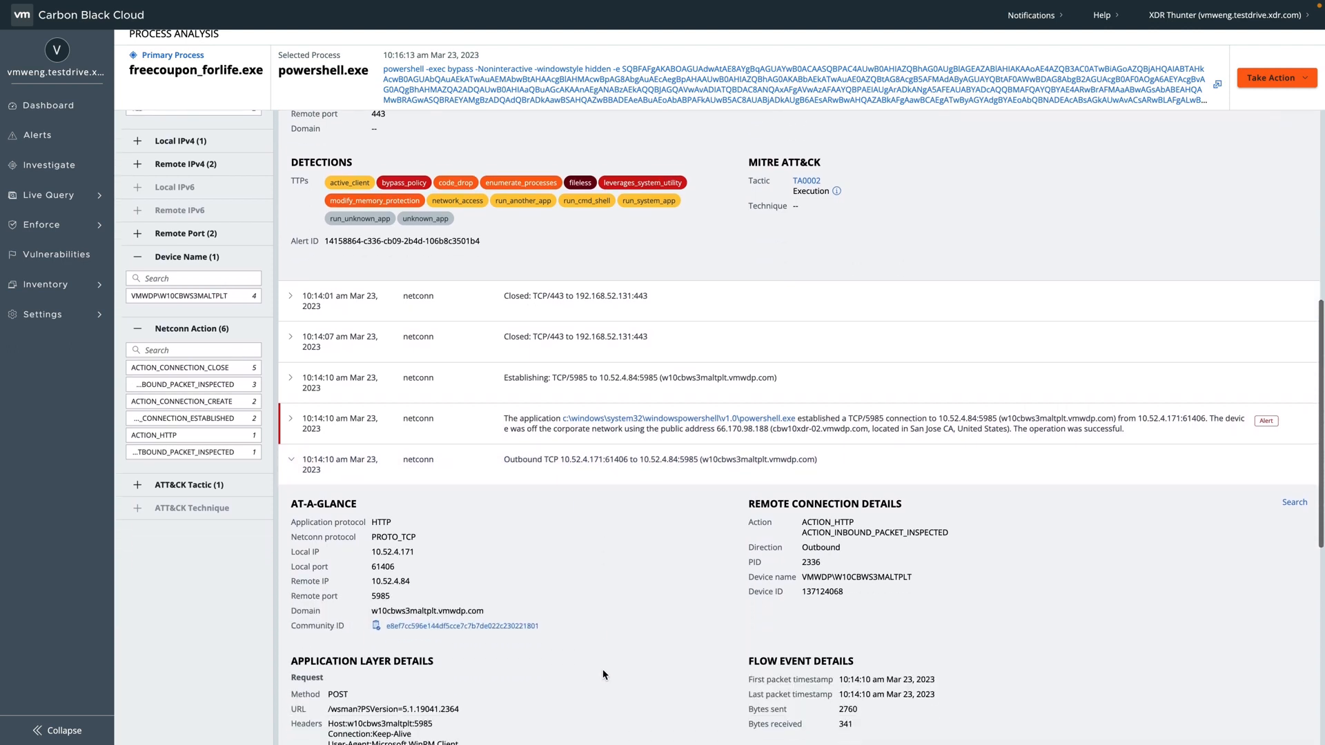
{"action": "scroll", "scroll_direction": "down", "scroll_amount": 3}
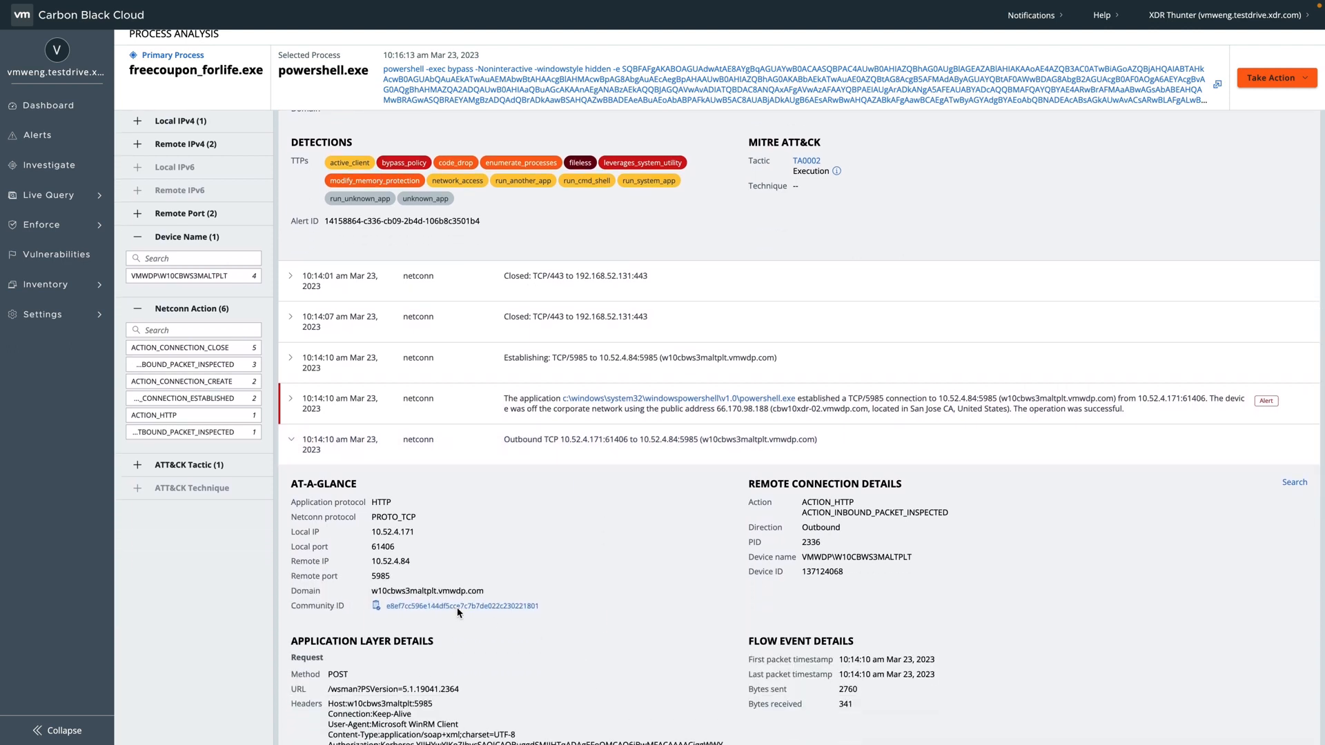
{"action": "double_click", "coordinate": [380, 575]}
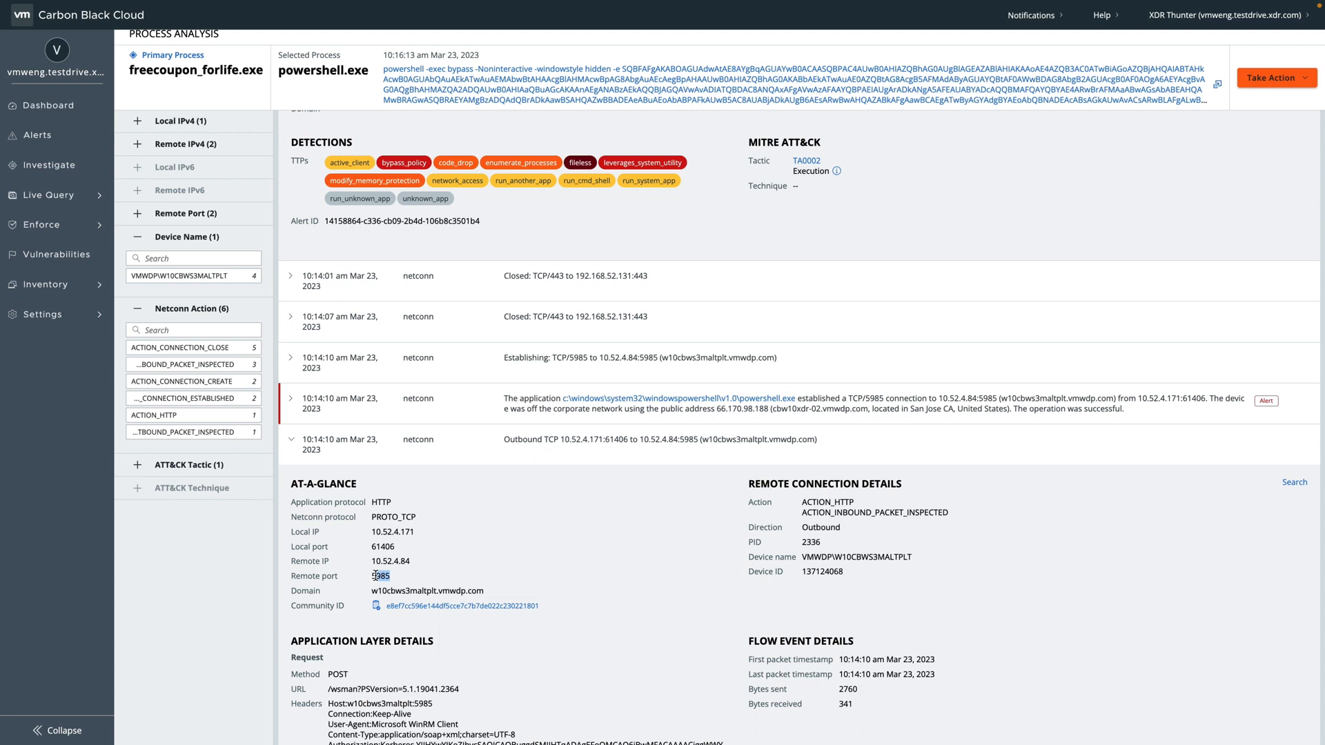
{"action": "double_click", "coordinate": [380, 575]}
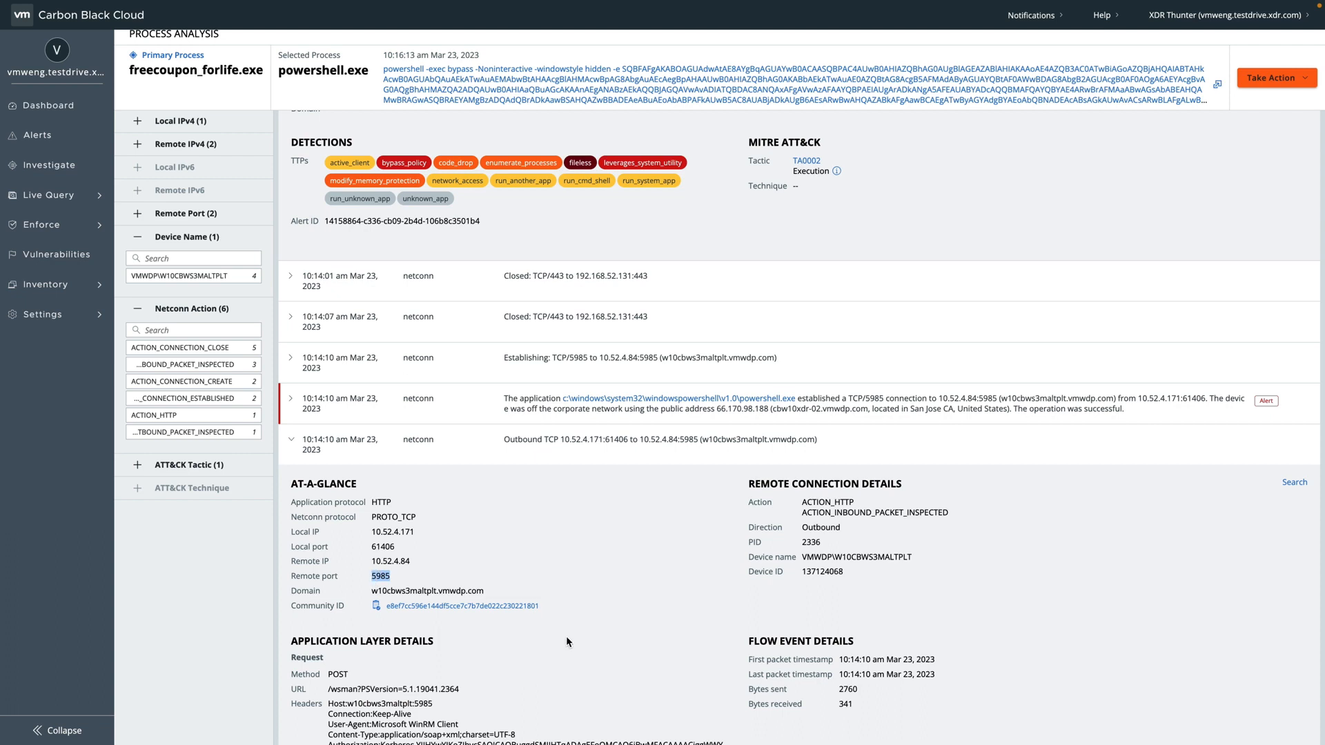
{"action": "scroll", "scroll_direction": "down", "scroll_amount": 3}
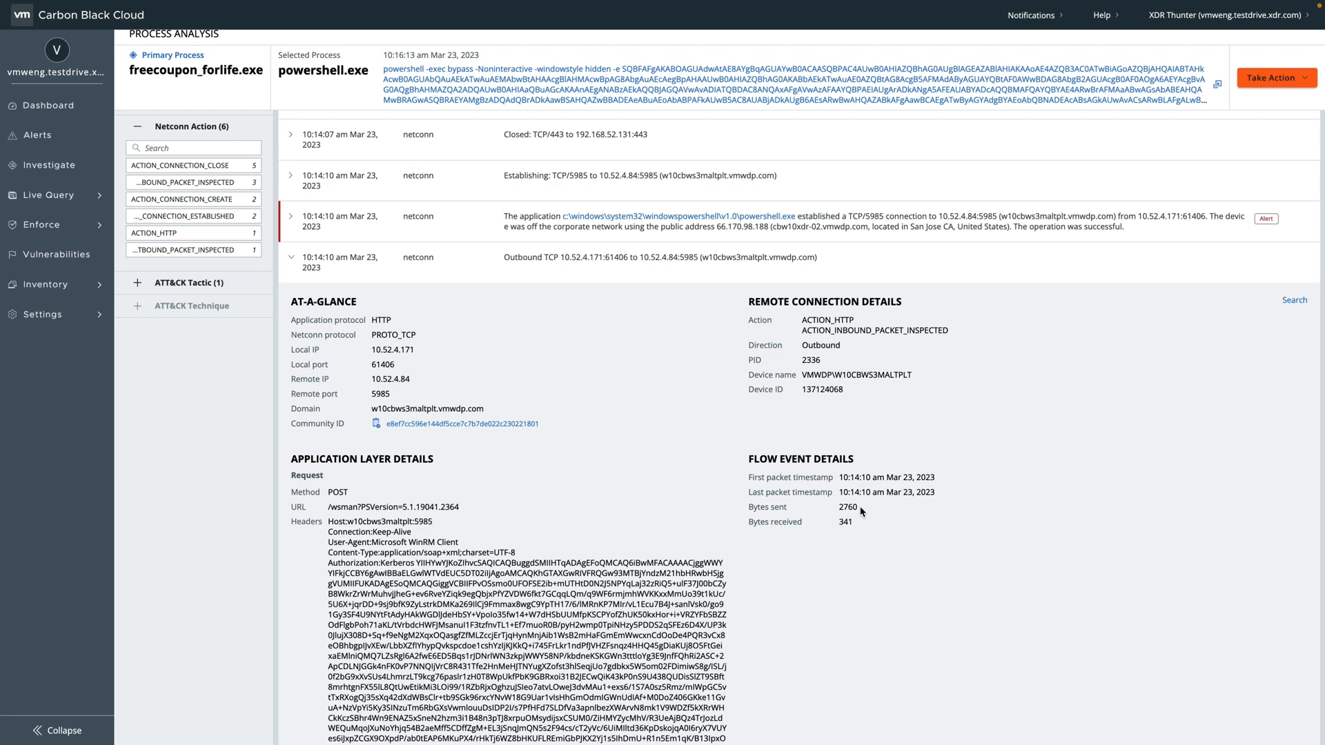
{"action": "mouse_move", "coordinate": [159, 306]}
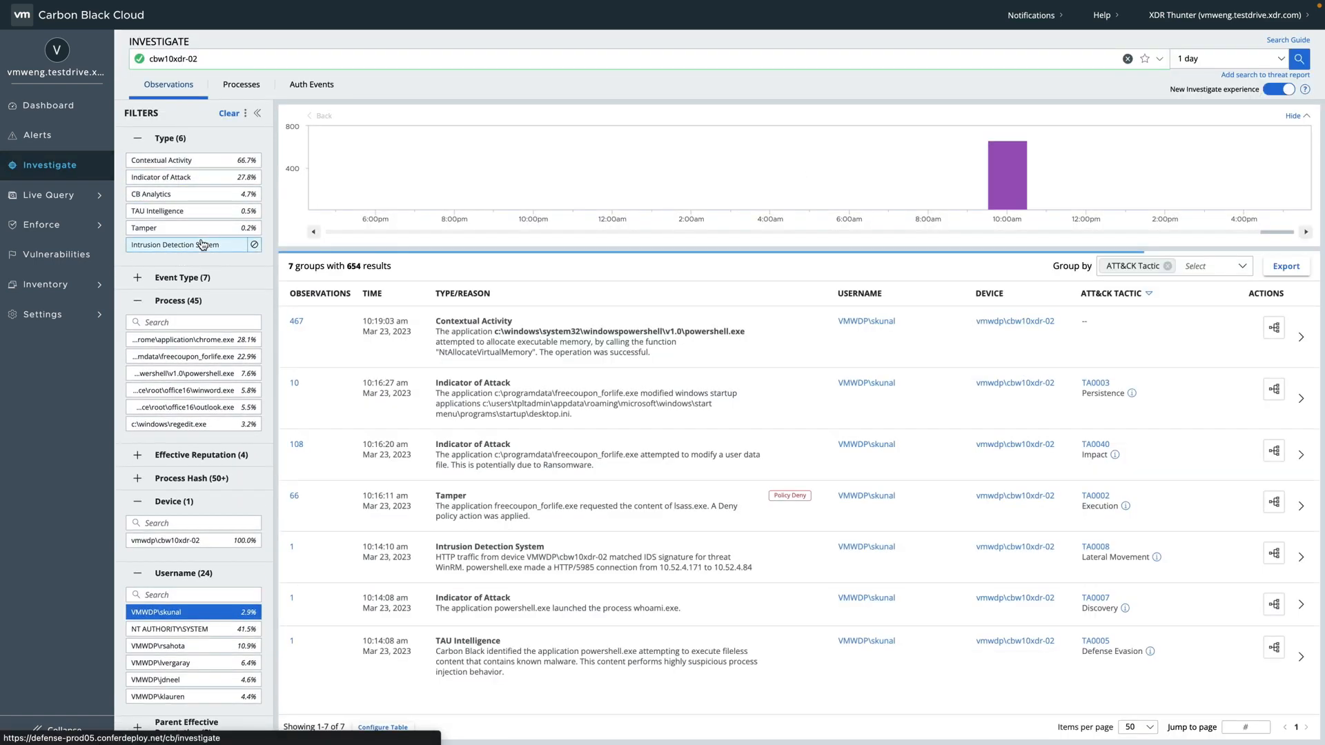
Filter to the Intrusion Detection System observation and read its WinRM lateral-movement rule details
{"action": "left_click", "coordinate": [177, 245]}
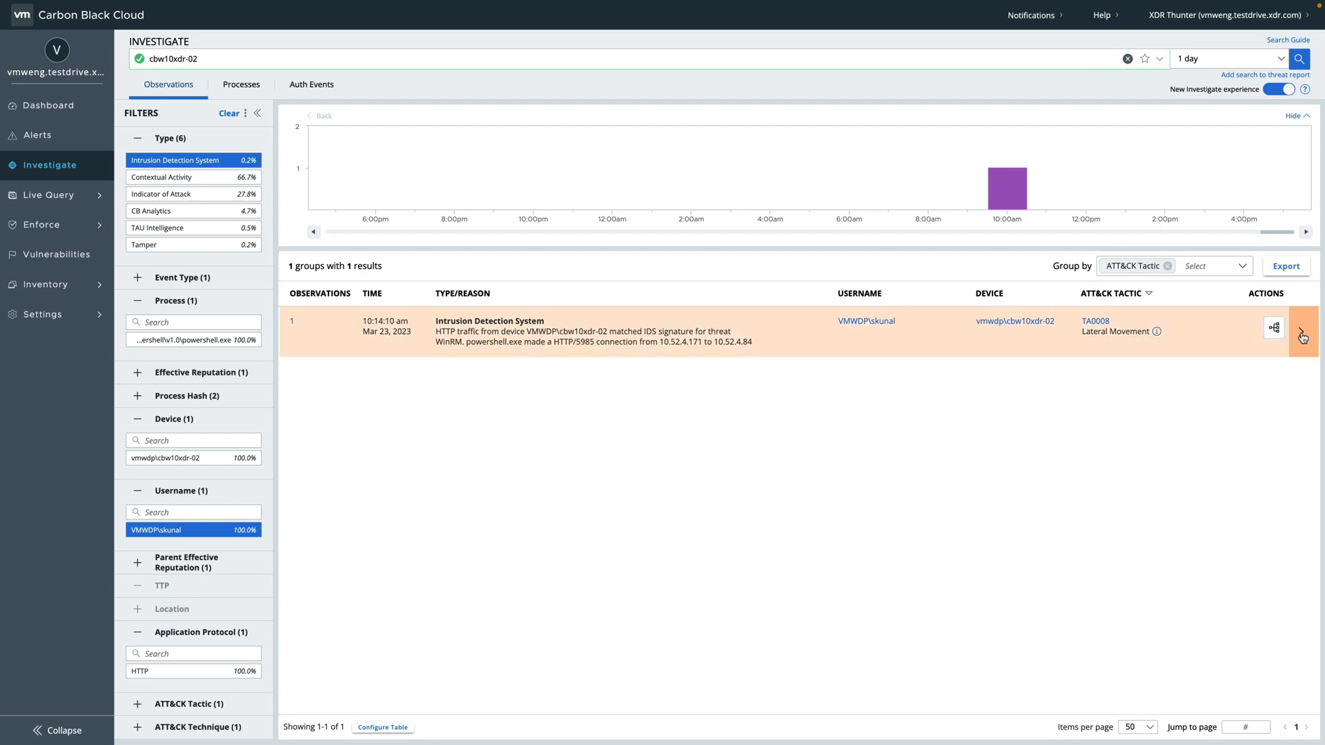
{"action": "left_click", "coordinate": [1302, 337]}
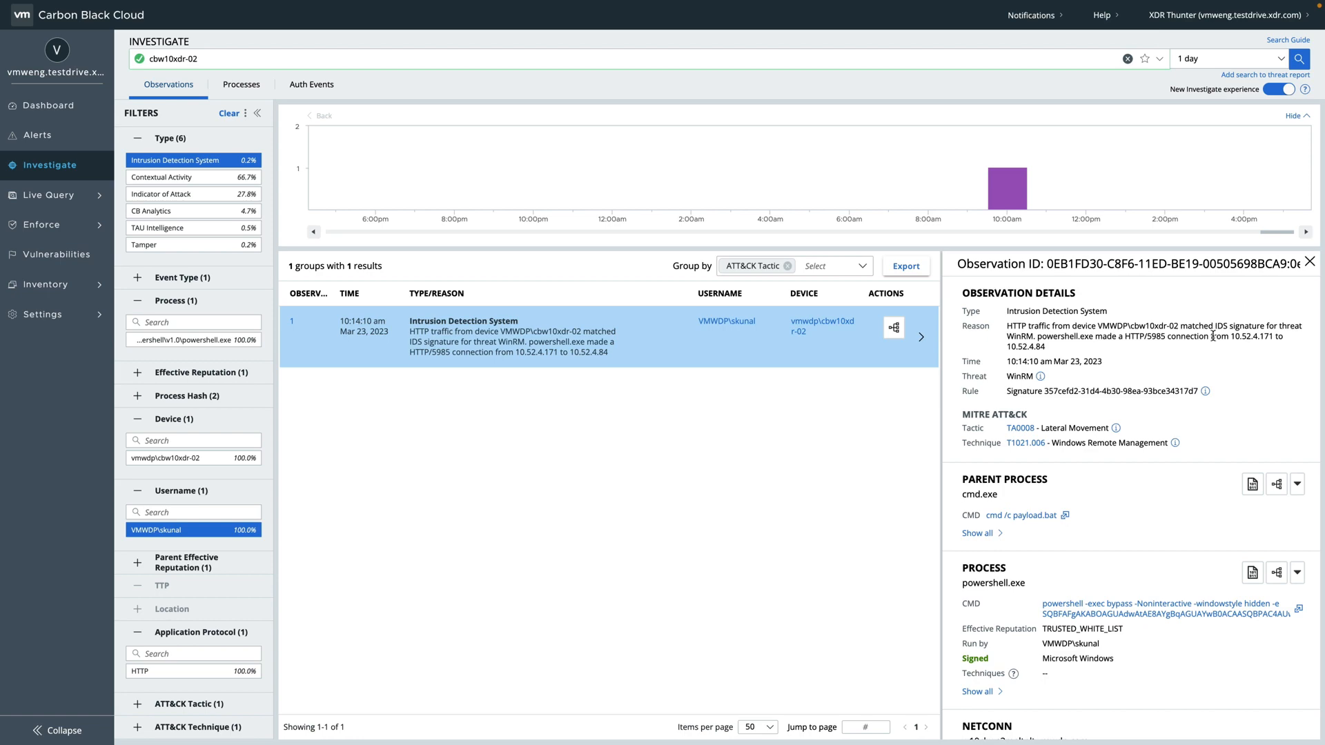
{"action": "left_click", "coordinate": [1206, 391]}
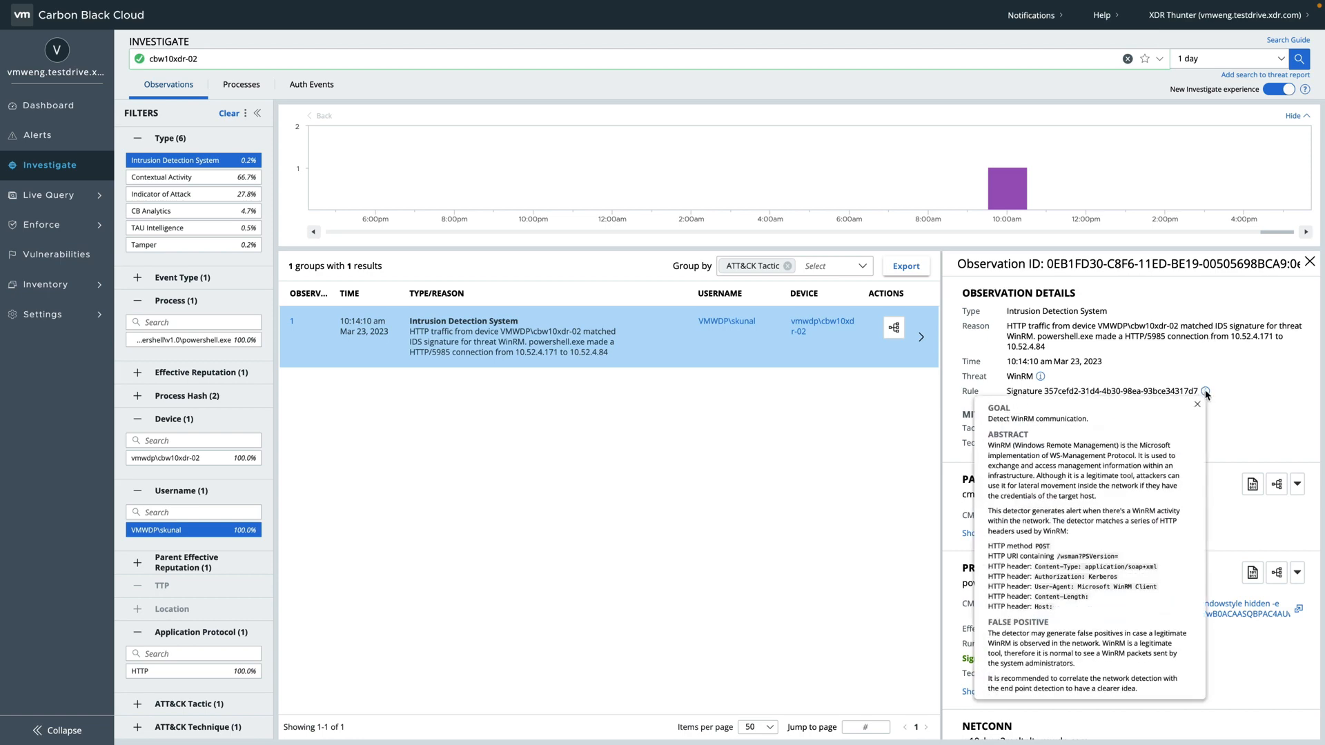
{"action": "mouse_move", "coordinate": [1129, 511]}
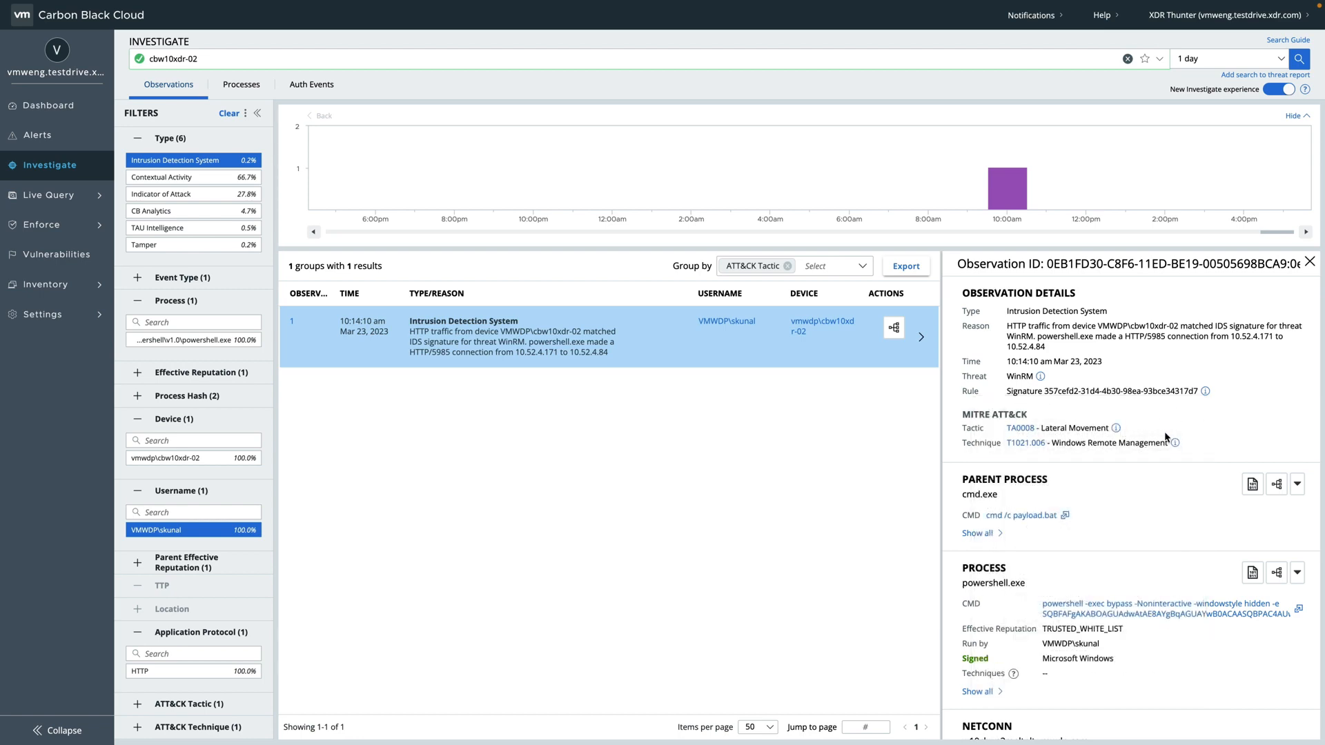
{"action": "scroll", "scroll_direction": "down", "scroll_amount": 3}
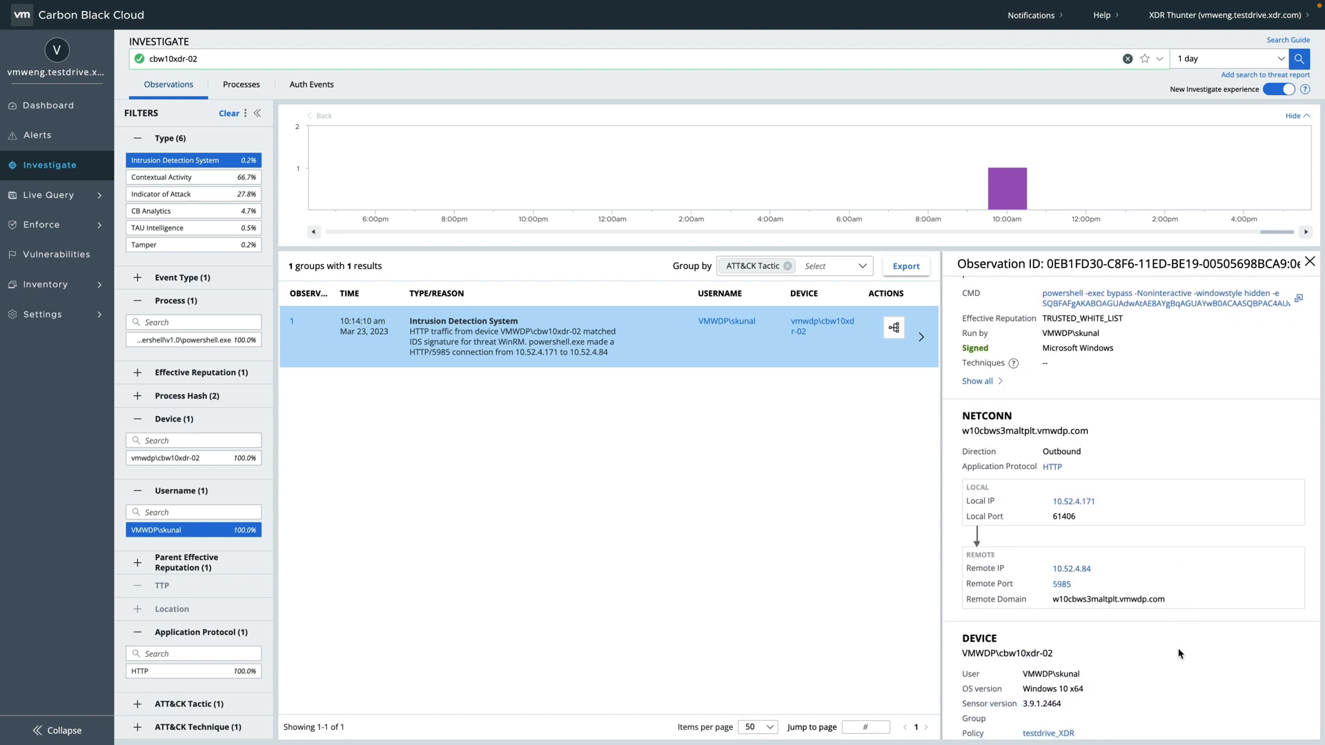
{"action": "mouse_move", "coordinate": [1161, 527]}
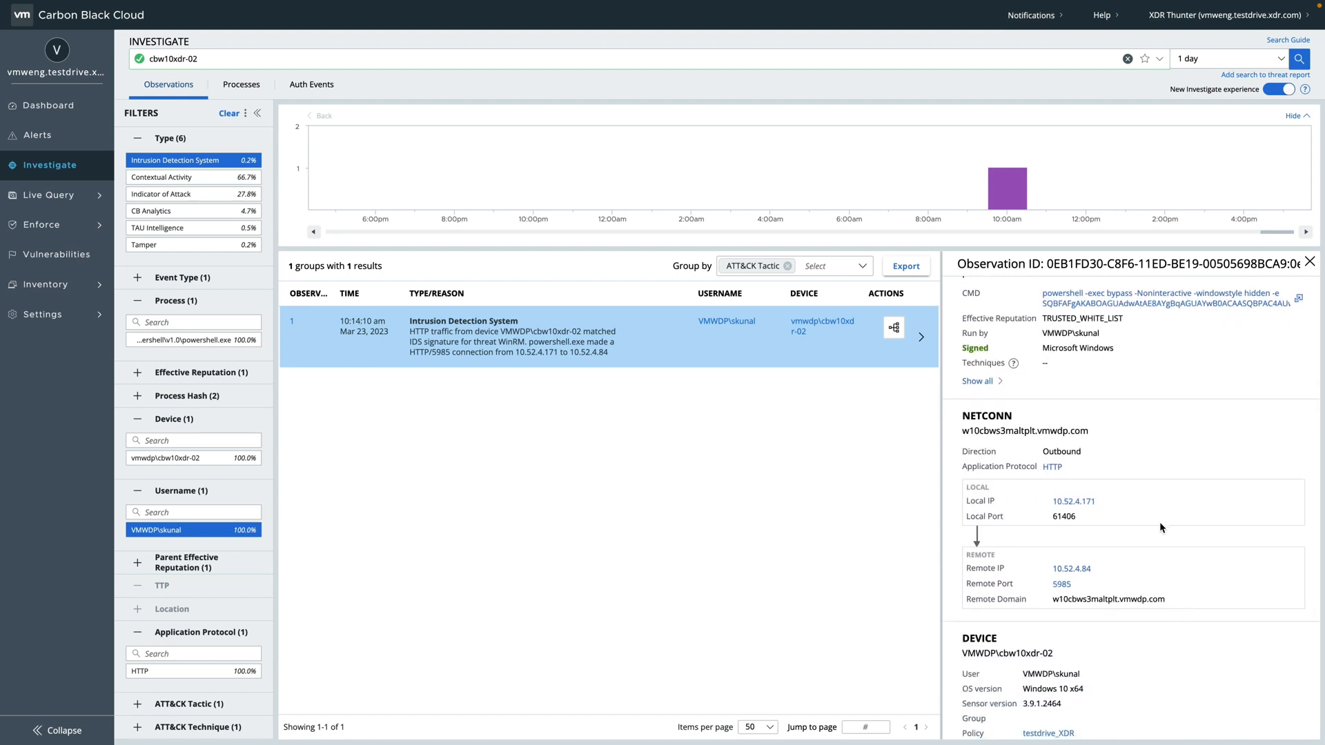